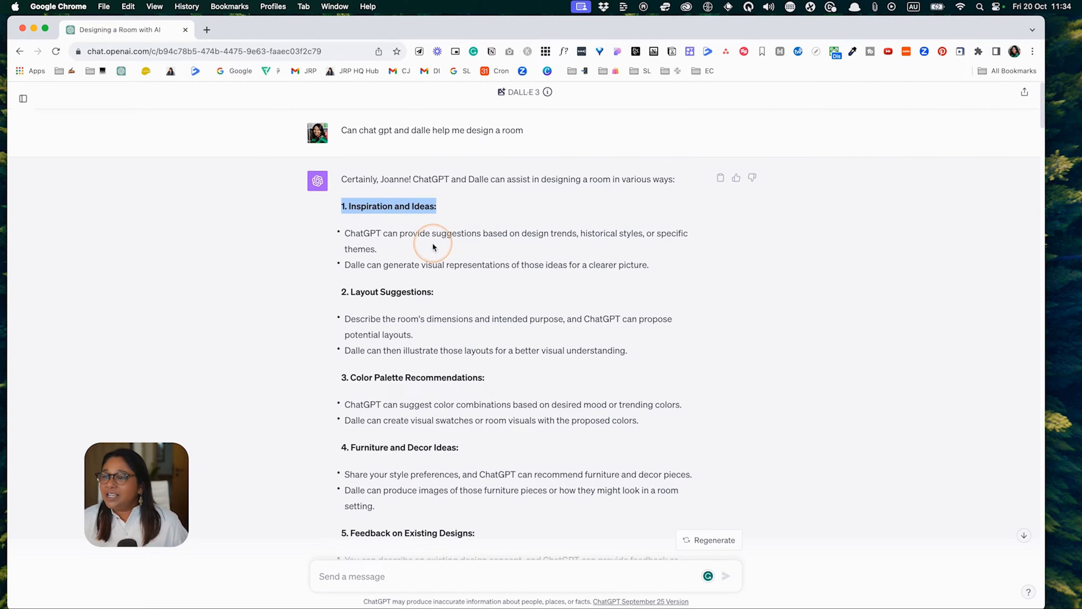
left_click_drag(433, 247, 614, 243)
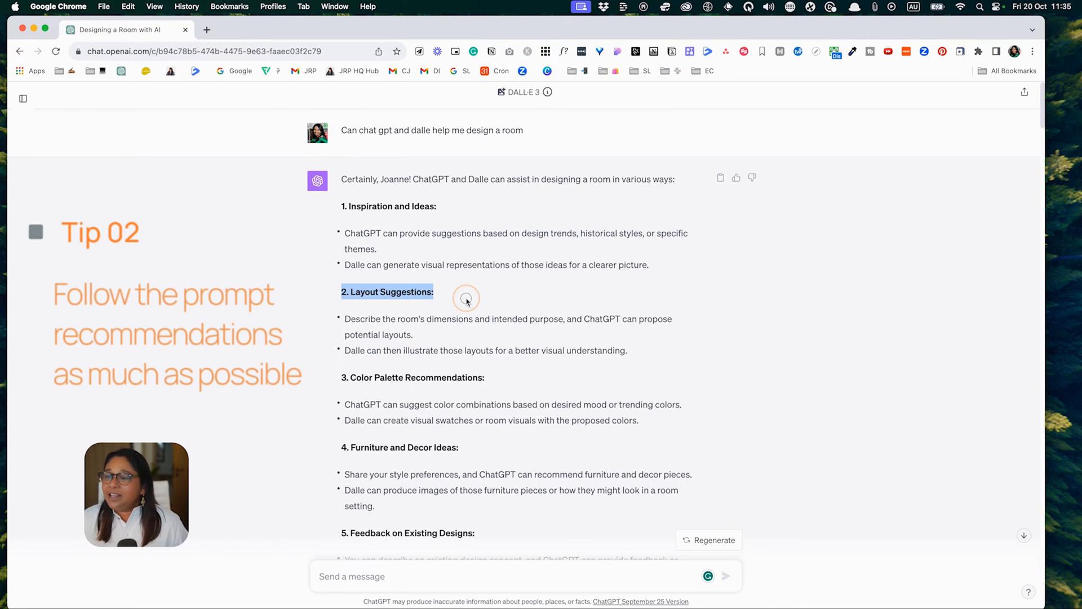
mouse_move(361, 327)
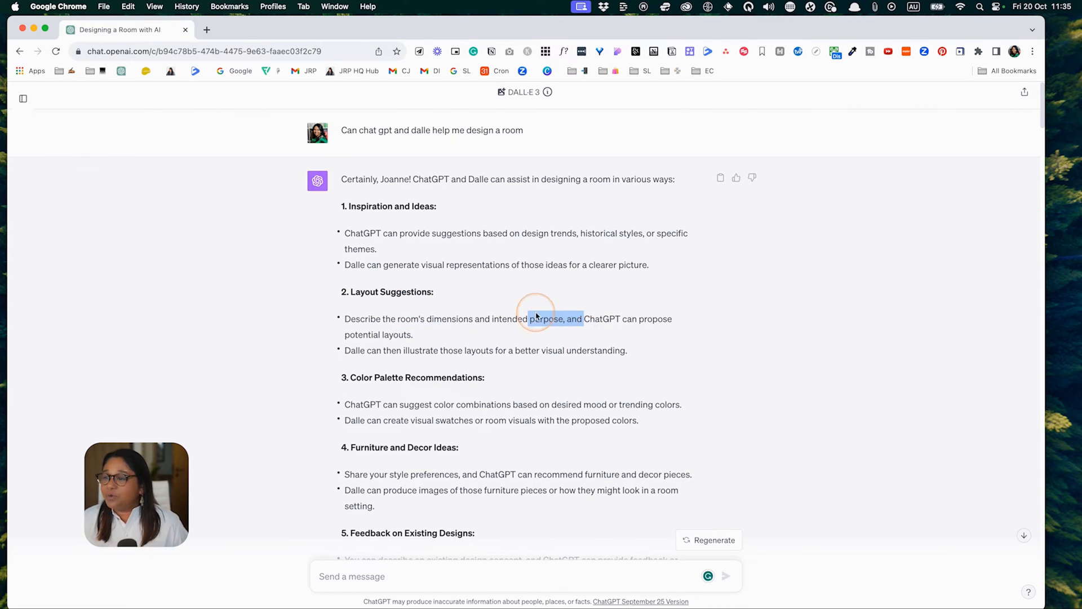
mouse_move(351, 339)
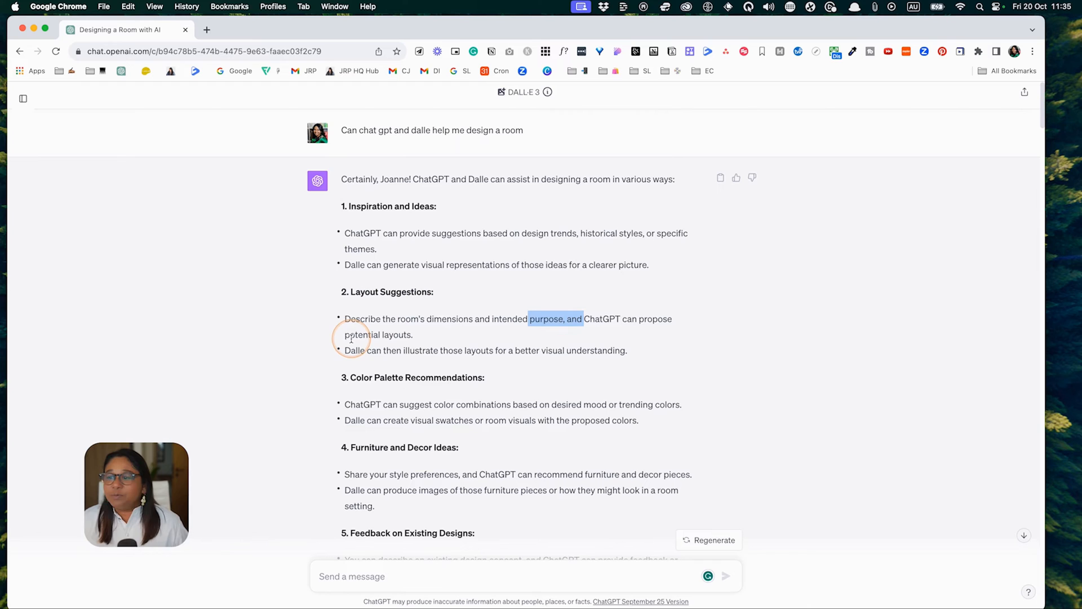
mouse_move(406, 352)
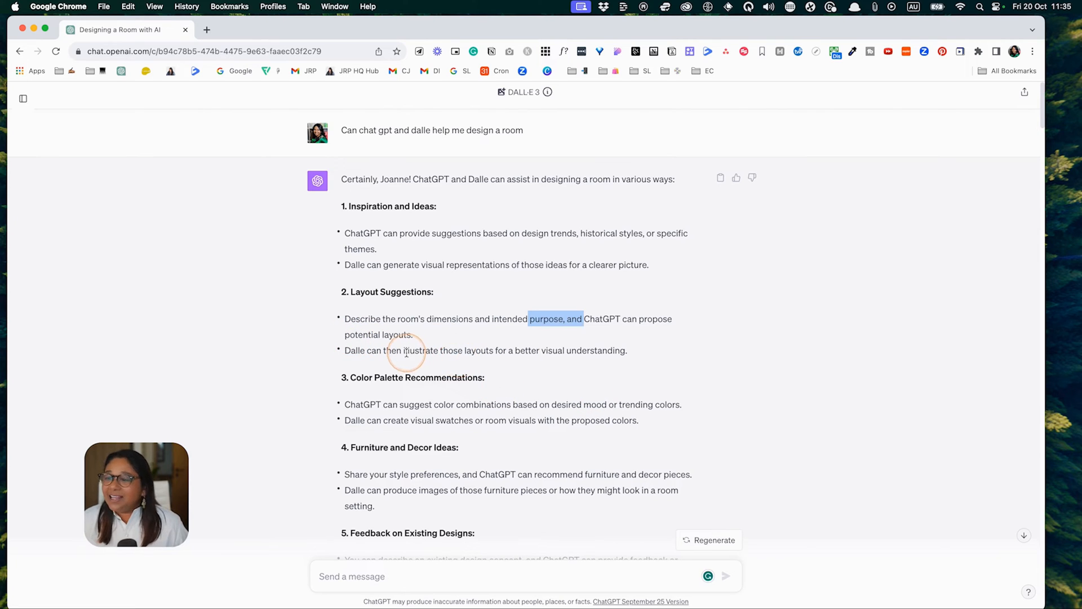
left_click_drag(407, 351, 587, 350)
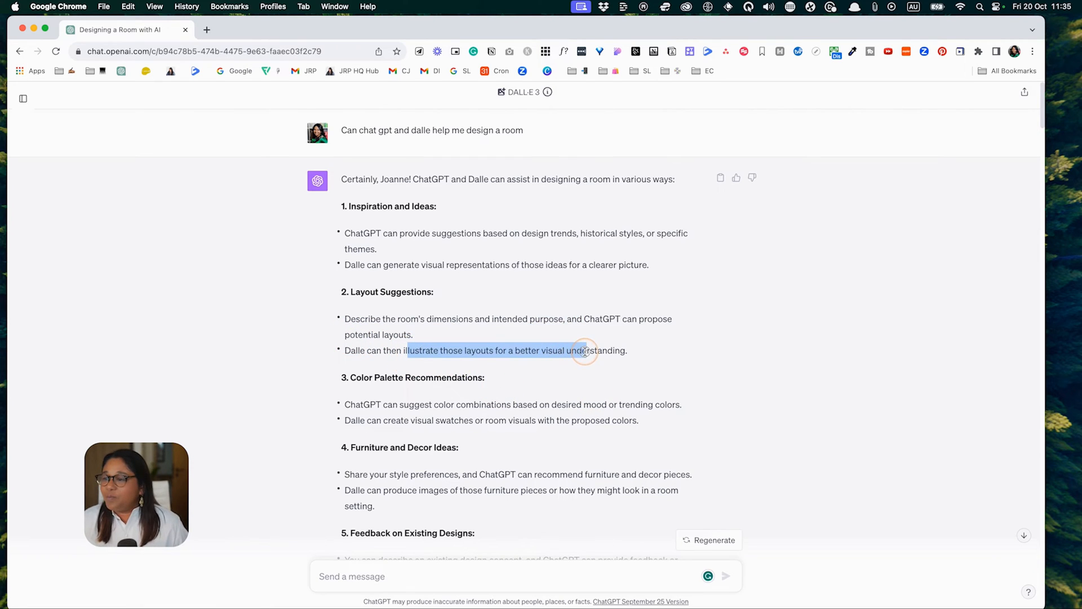
left_click_drag(586, 350, 416, 378)
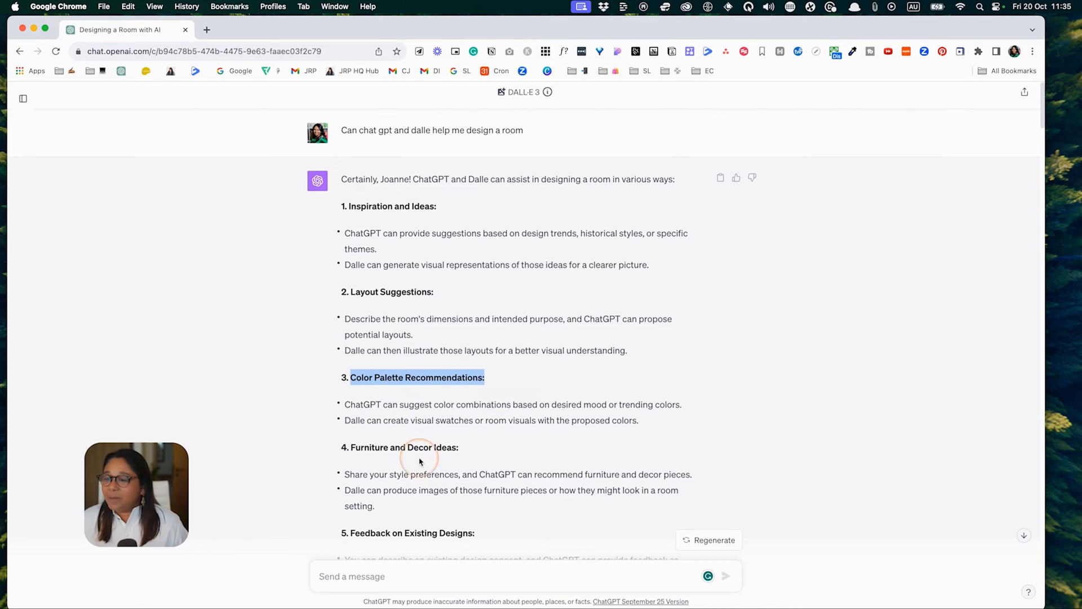
mouse_move(431, 407)
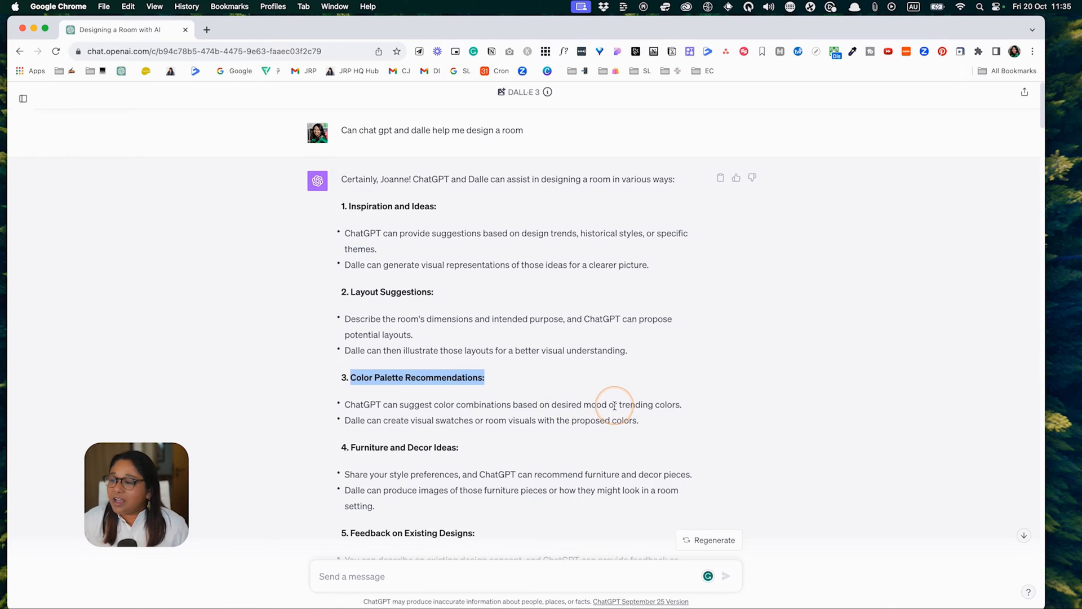
mouse_move(365, 428)
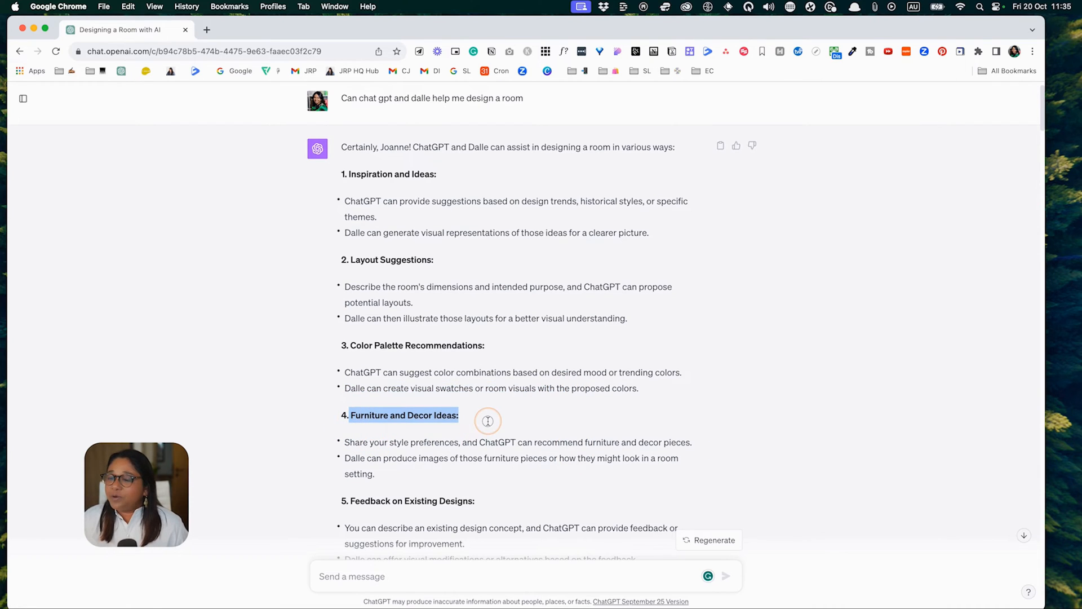
mouse_move(372, 446)
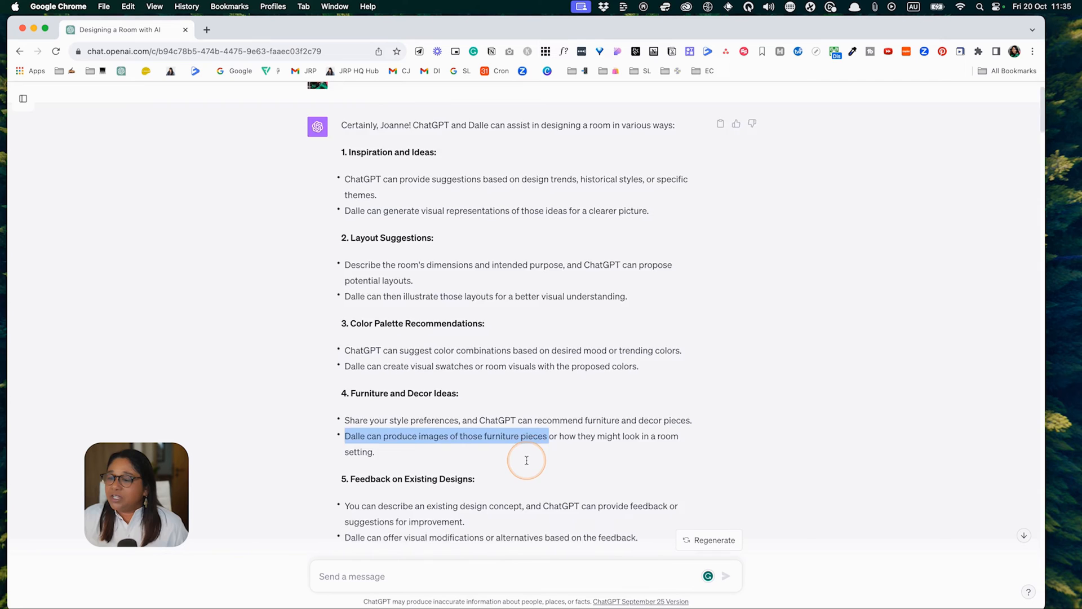
scroll("down", 3)
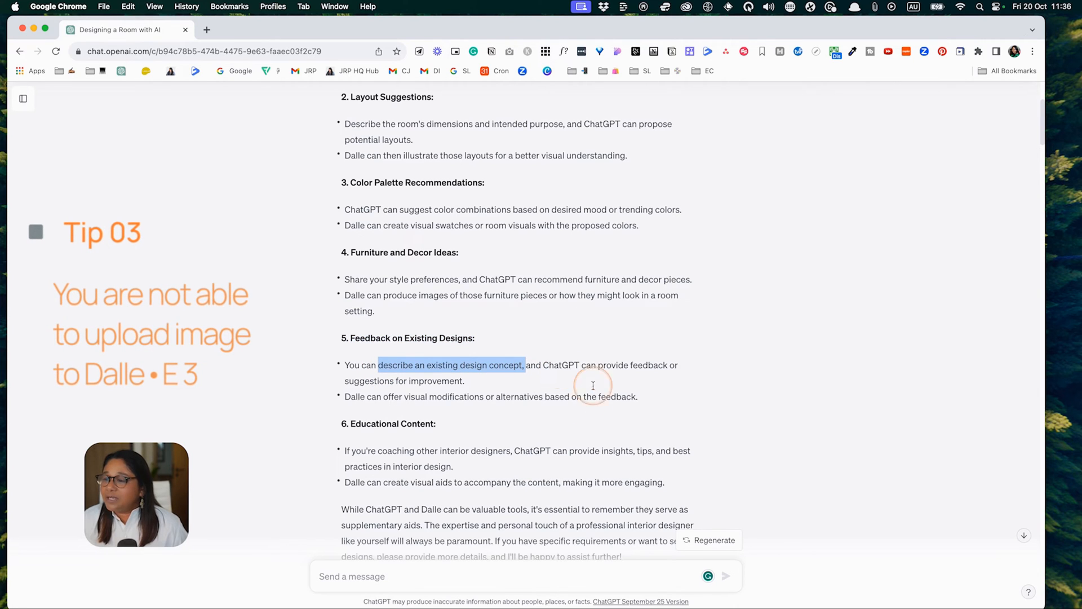
mouse_move(533, 450)
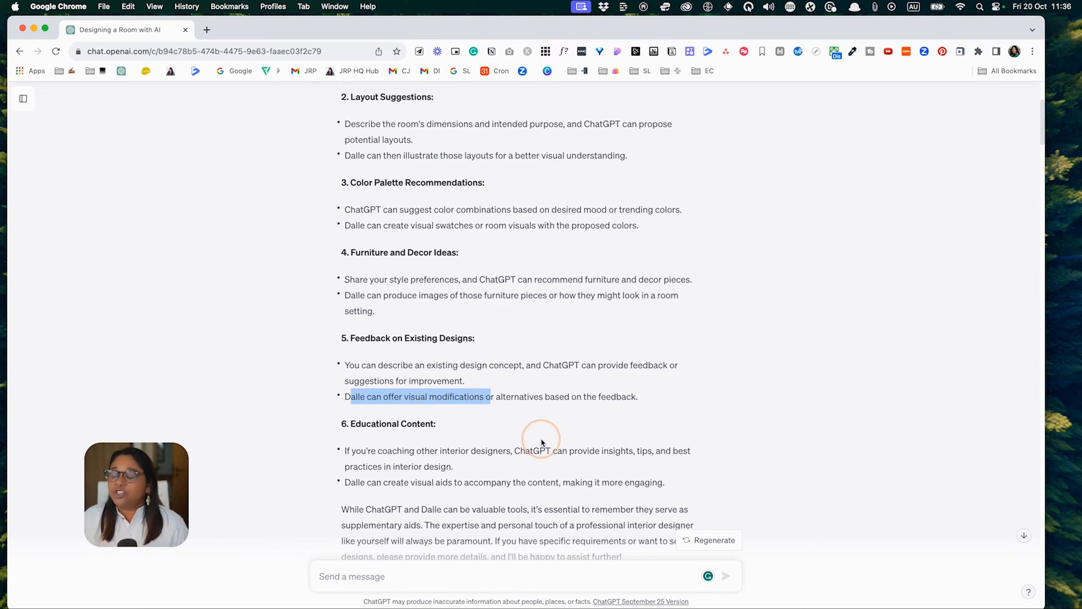
mouse_move(479, 375)
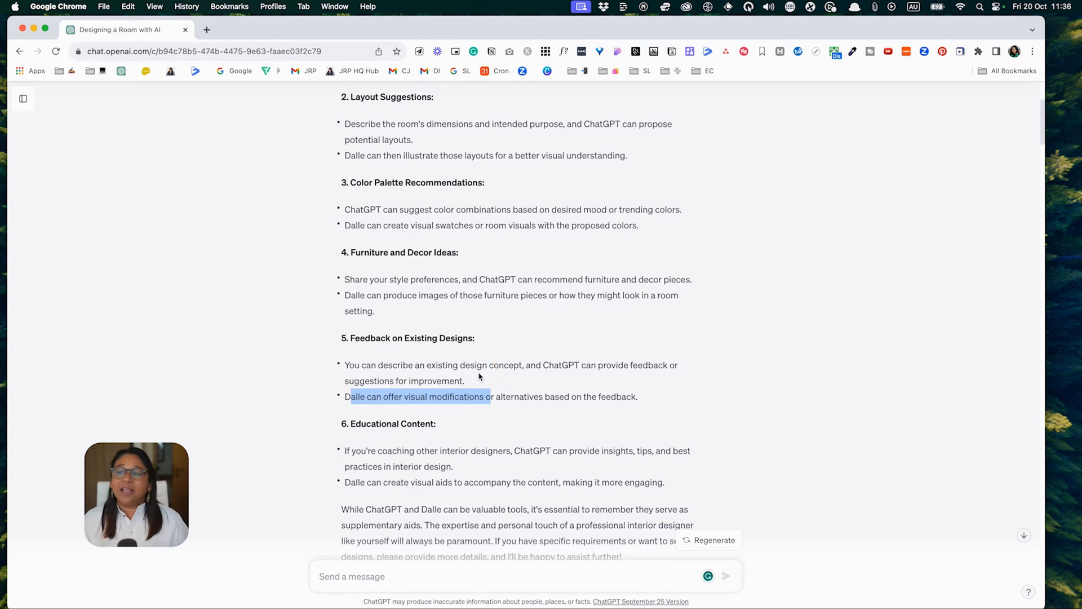
scroll("down", 3)
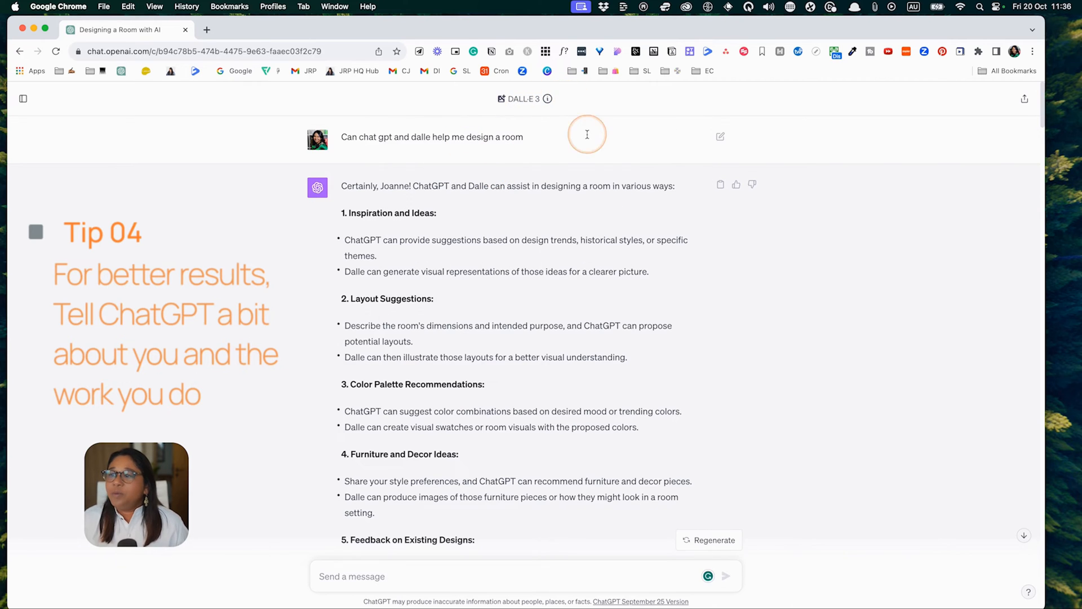
scroll("down", 3)
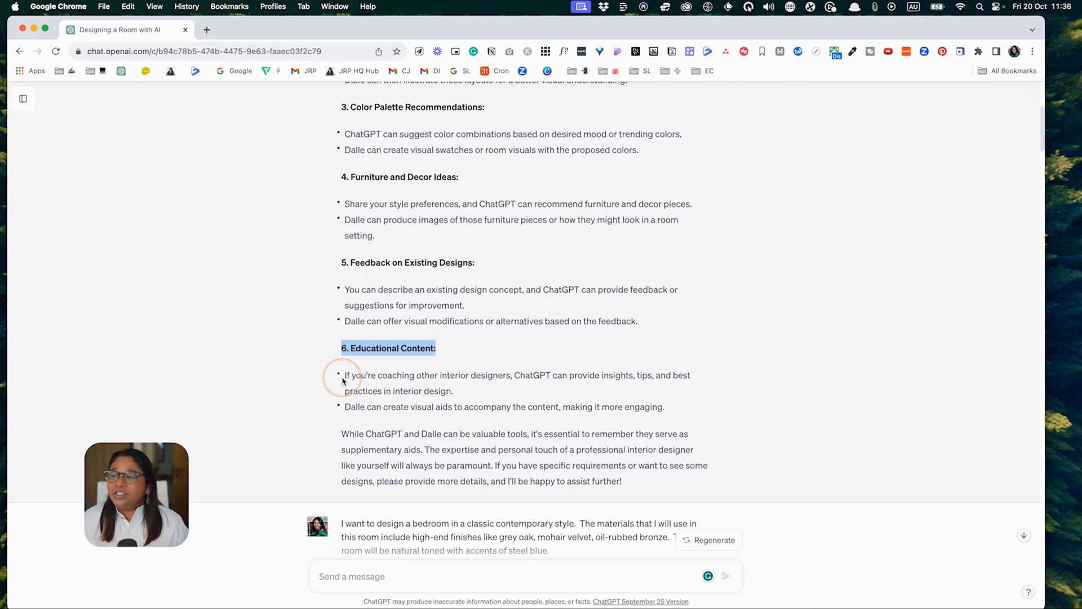
mouse_move(566, 373)
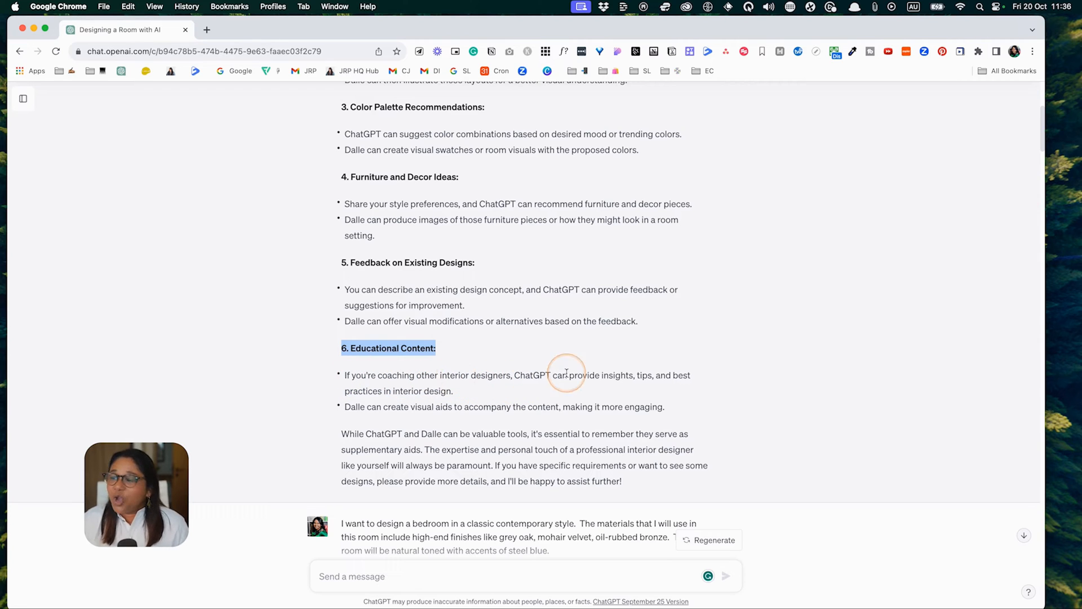
mouse_move(502, 379)
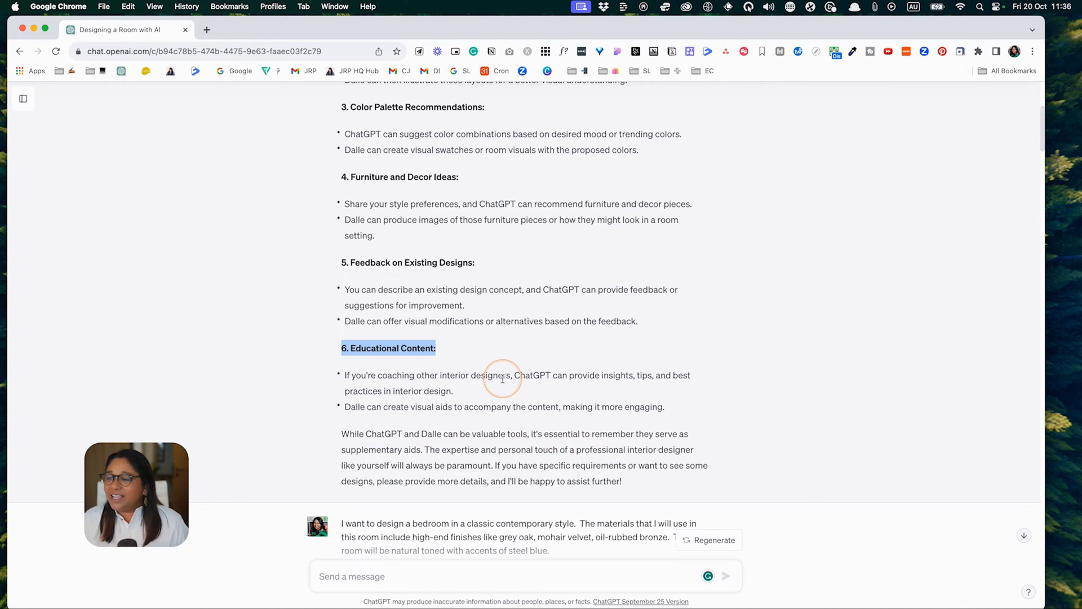
left_click_drag(502, 378, 696, 391)
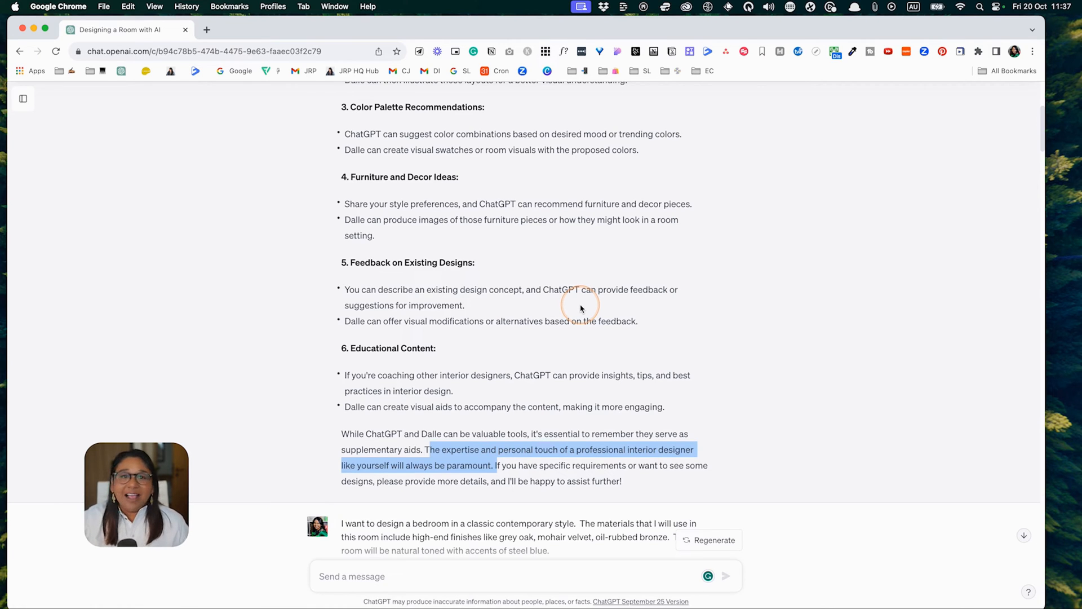
scroll("down", 3)
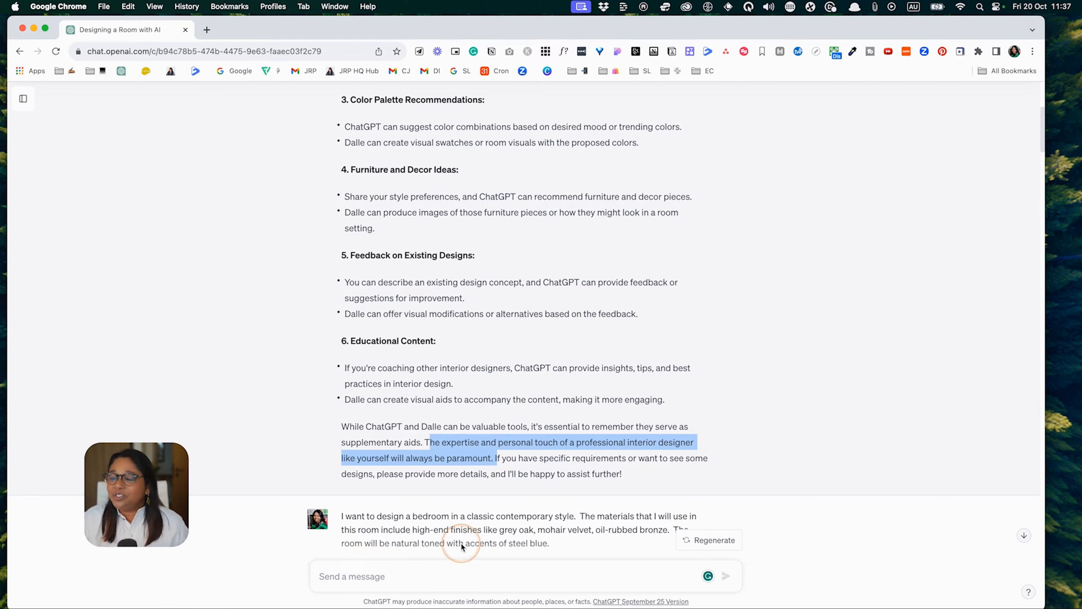
mouse_move(458, 545)
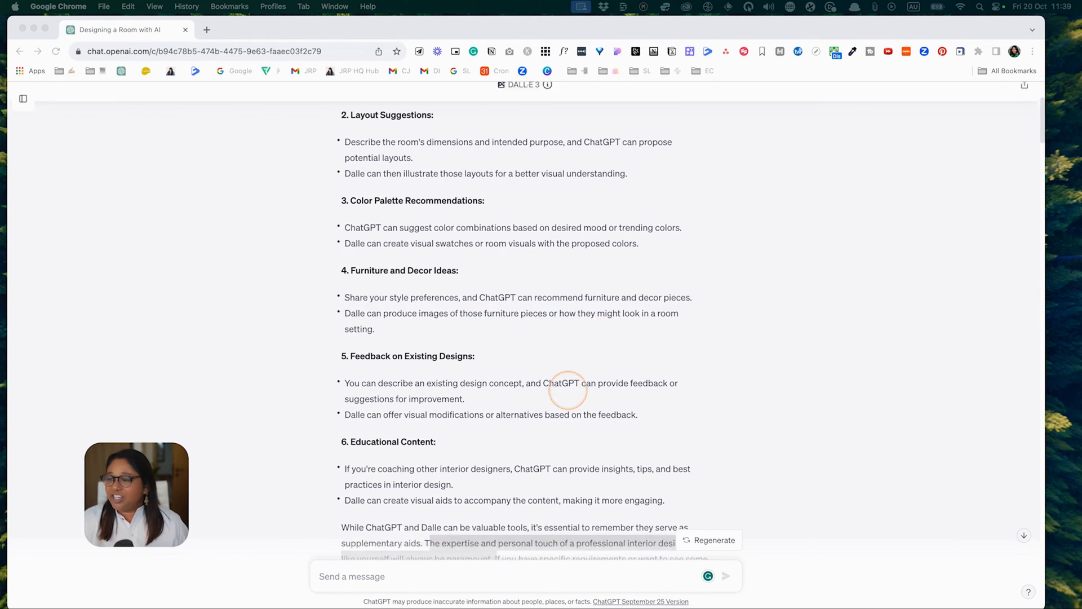
scroll("down", 3)
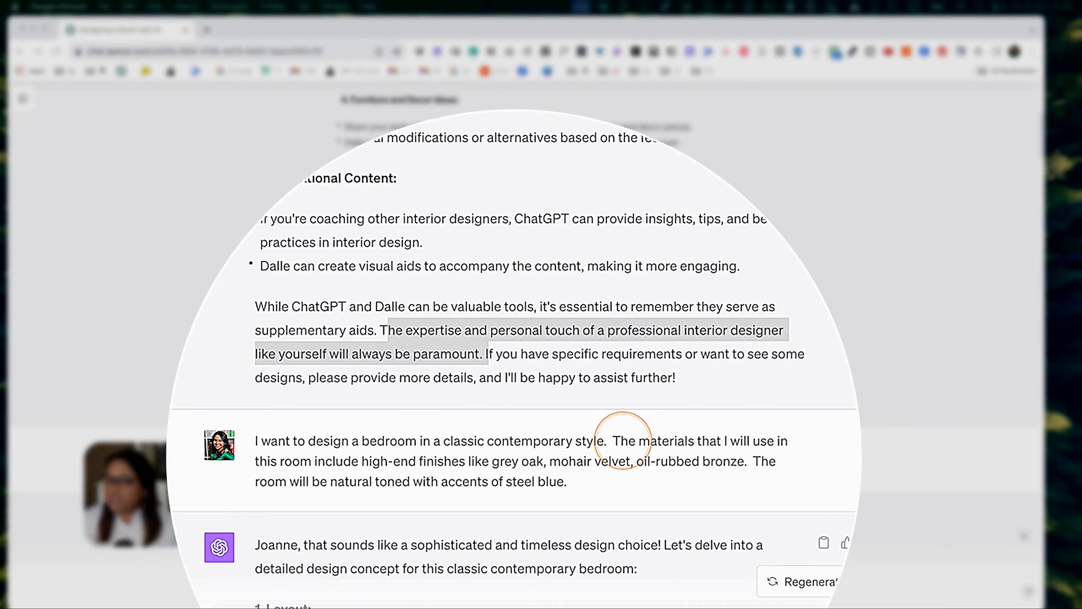
mouse_move(290, 461)
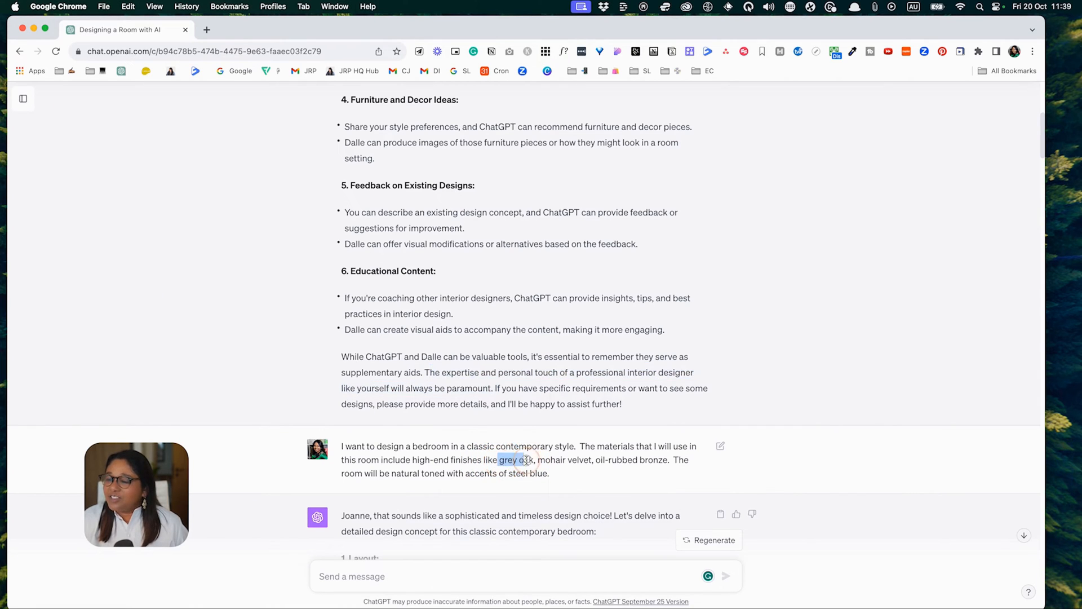
left_click_drag(499, 460, 668, 460)
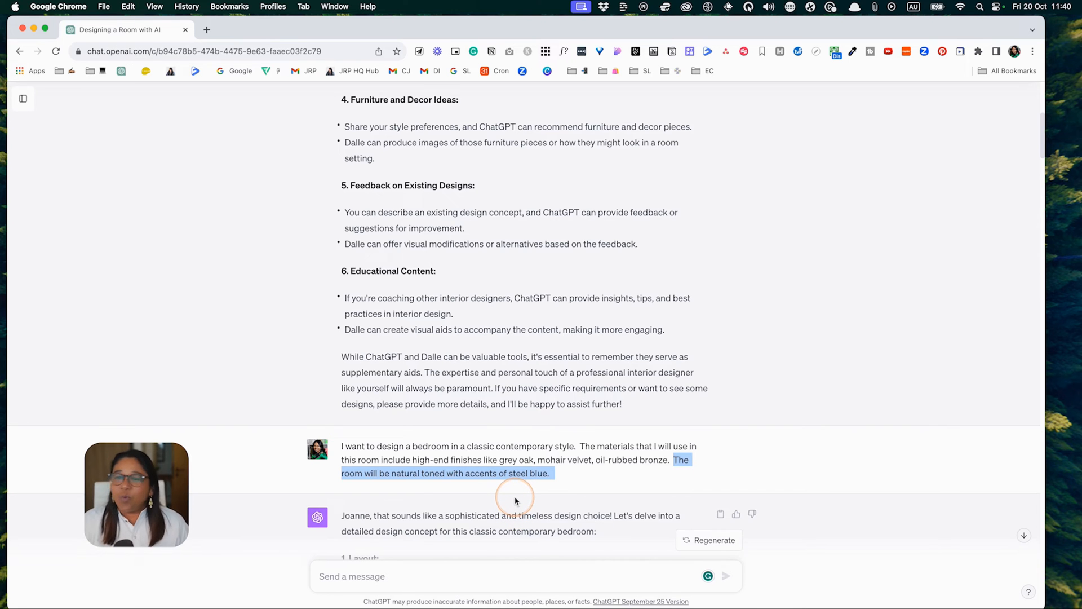
scroll("down", 3)
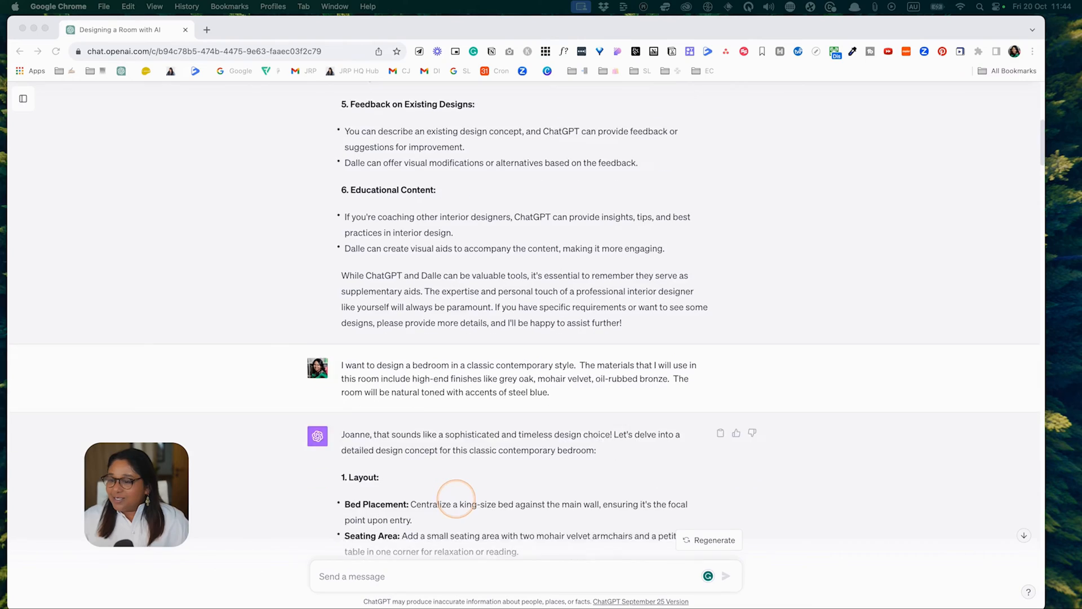
scroll("down", 3)
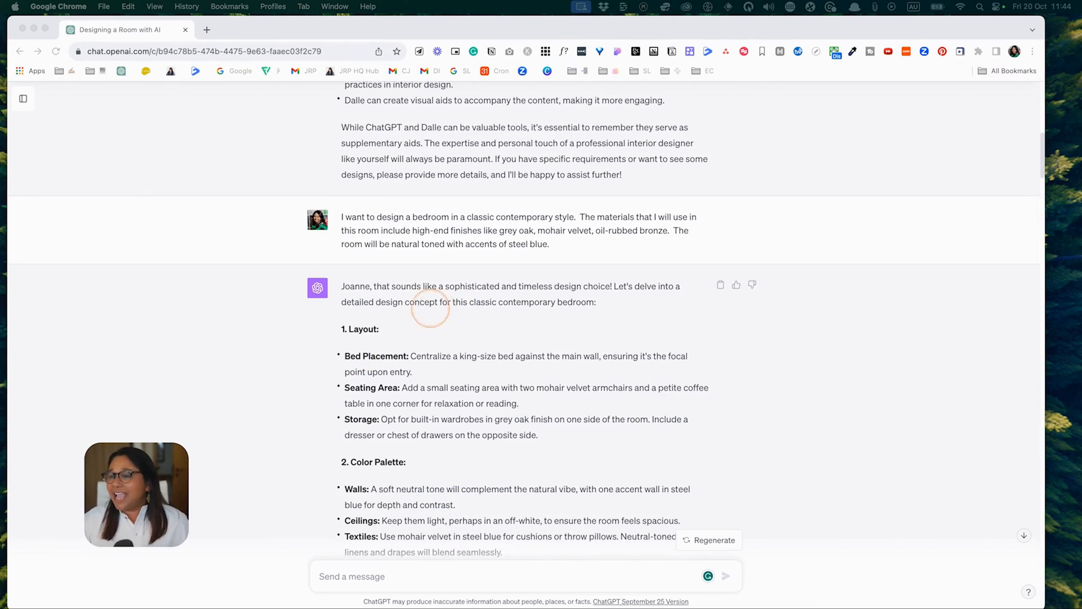
scroll("down", 3)
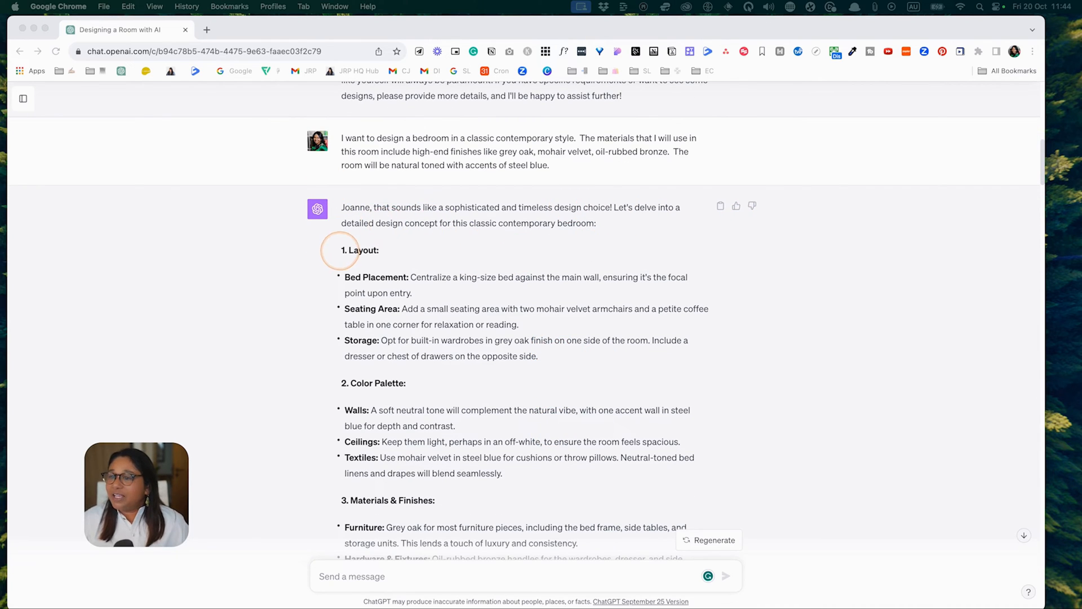
left_click_drag(341, 206, 379, 250)
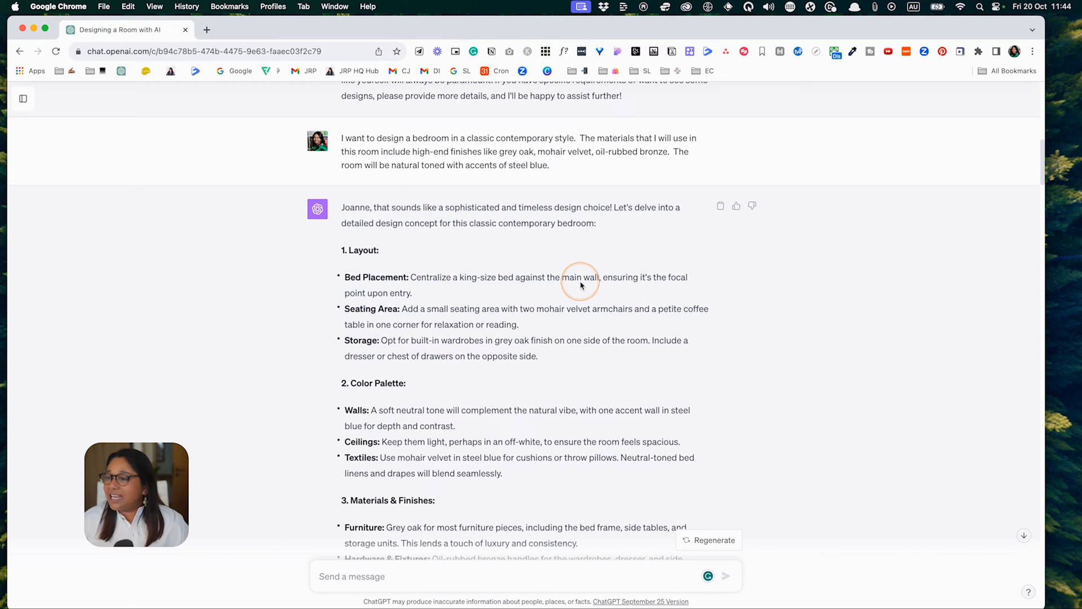
mouse_move(509, 313)
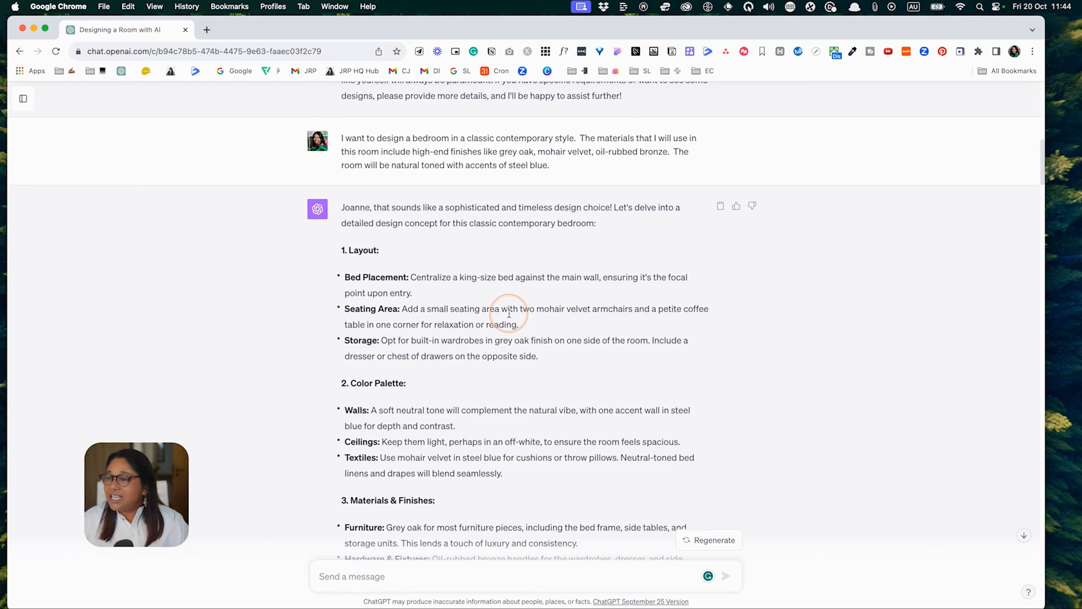
left_click_drag(430, 308, 593, 308)
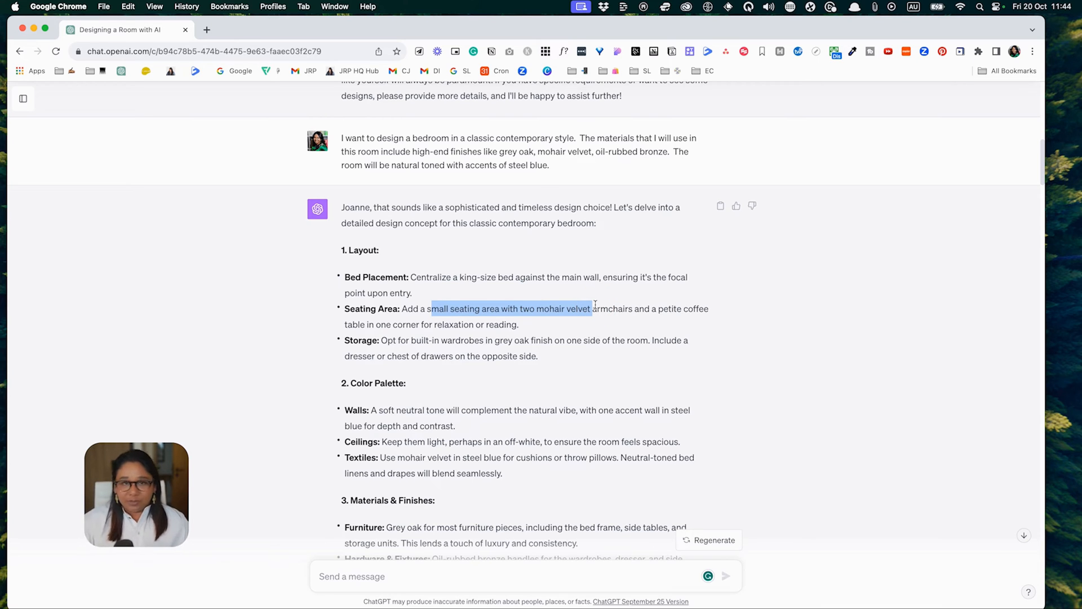
left_click(407, 345)
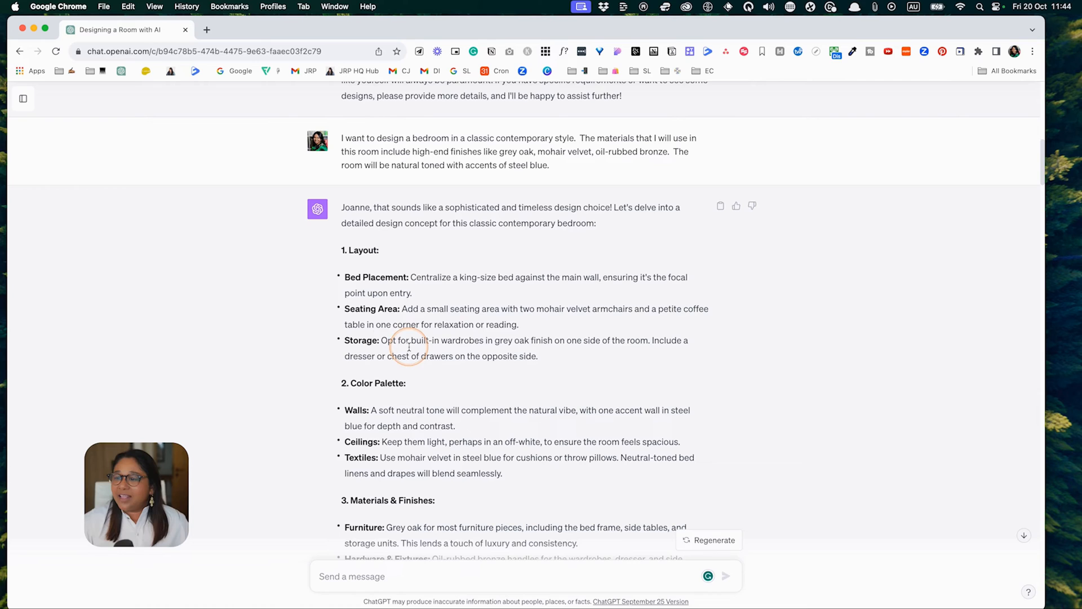
left_click_drag(382, 341, 594, 341)
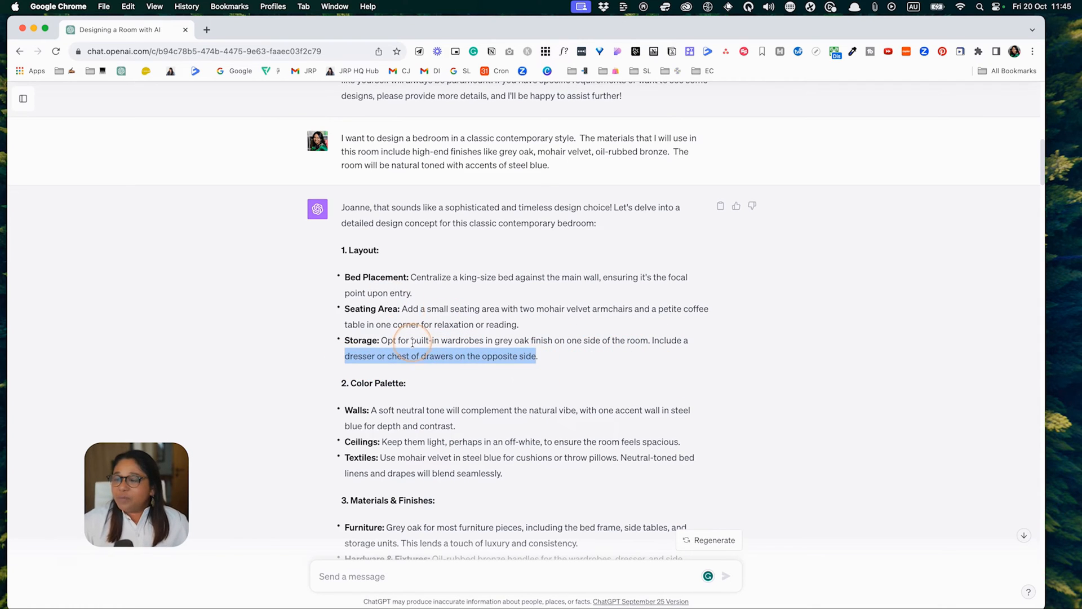
scroll("down", 3)
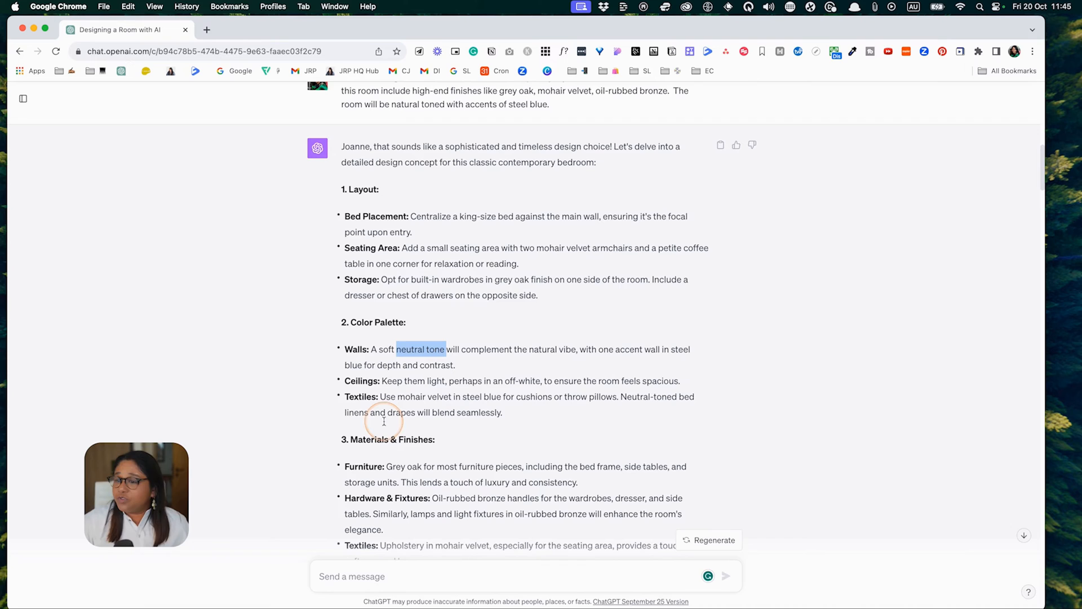
left_click_drag(398, 348, 676, 365)
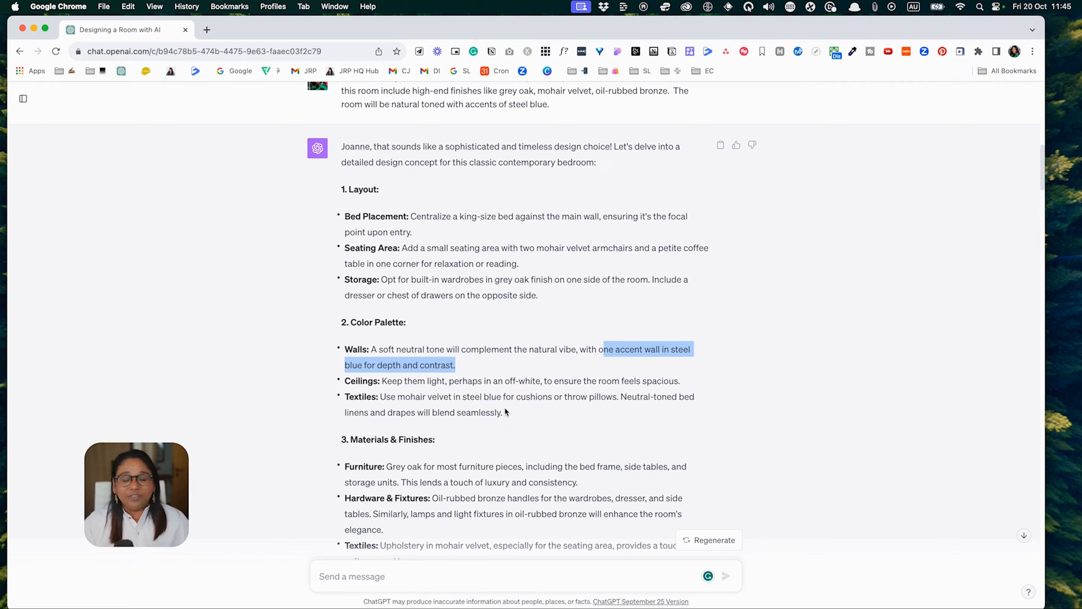
left_click(378, 372)
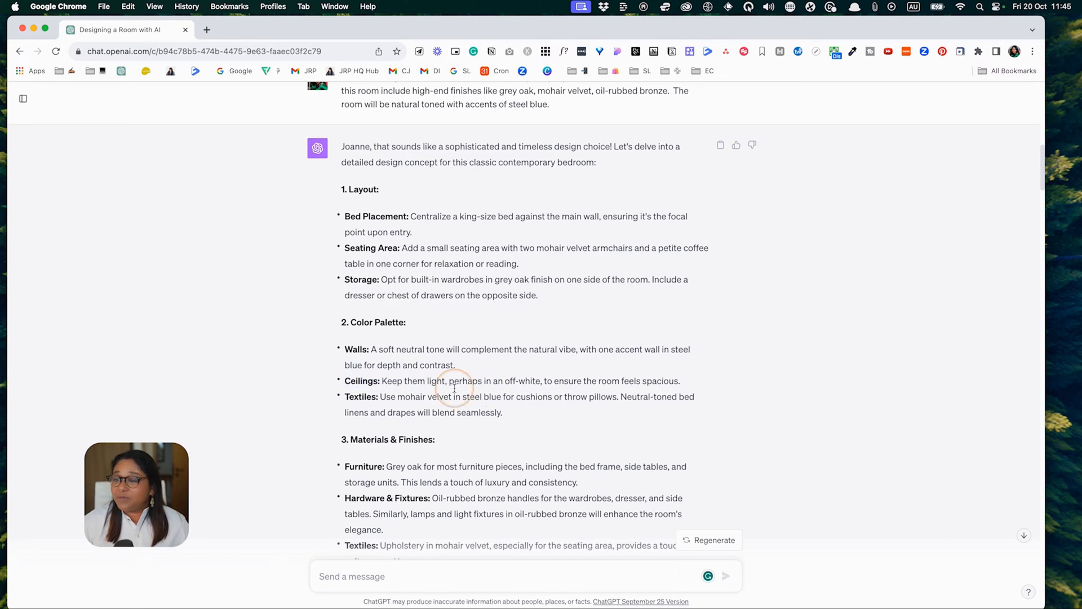
mouse_move(683, 386)
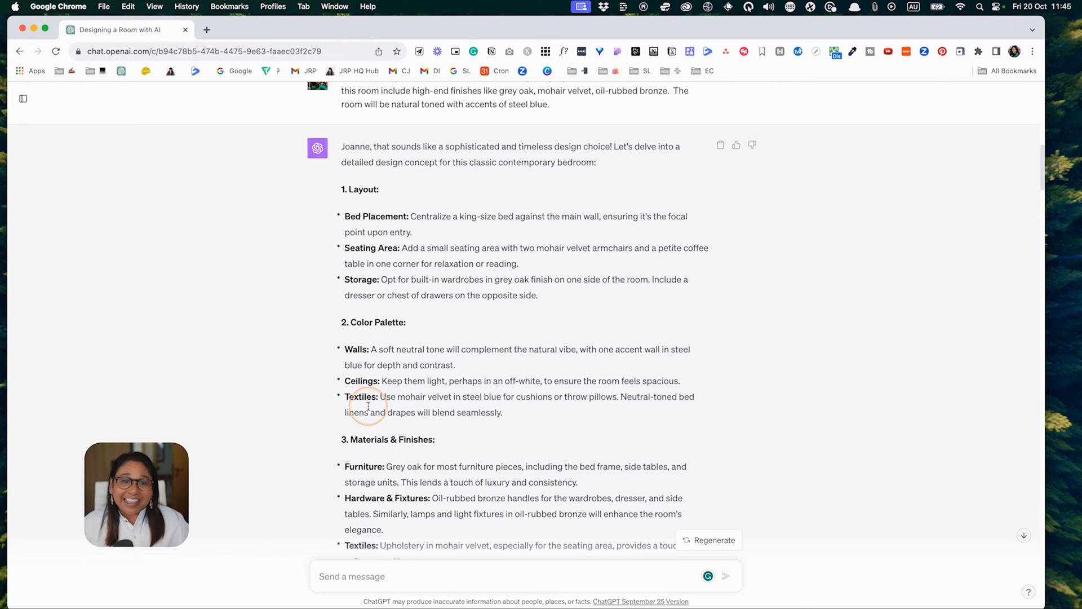
left_click_drag(368, 405, 504, 396)
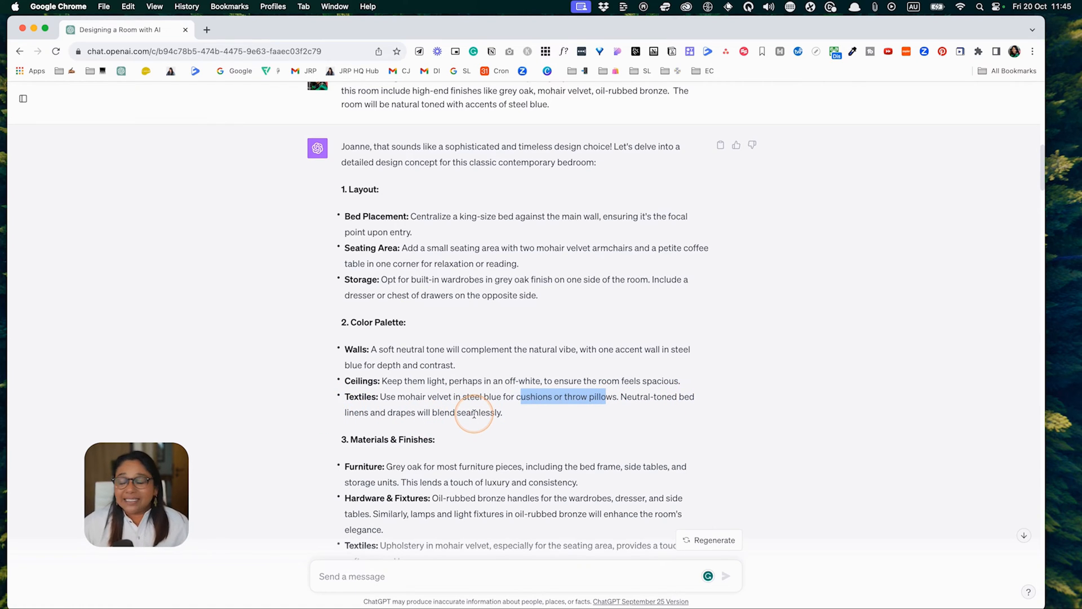
scroll("down", 3)
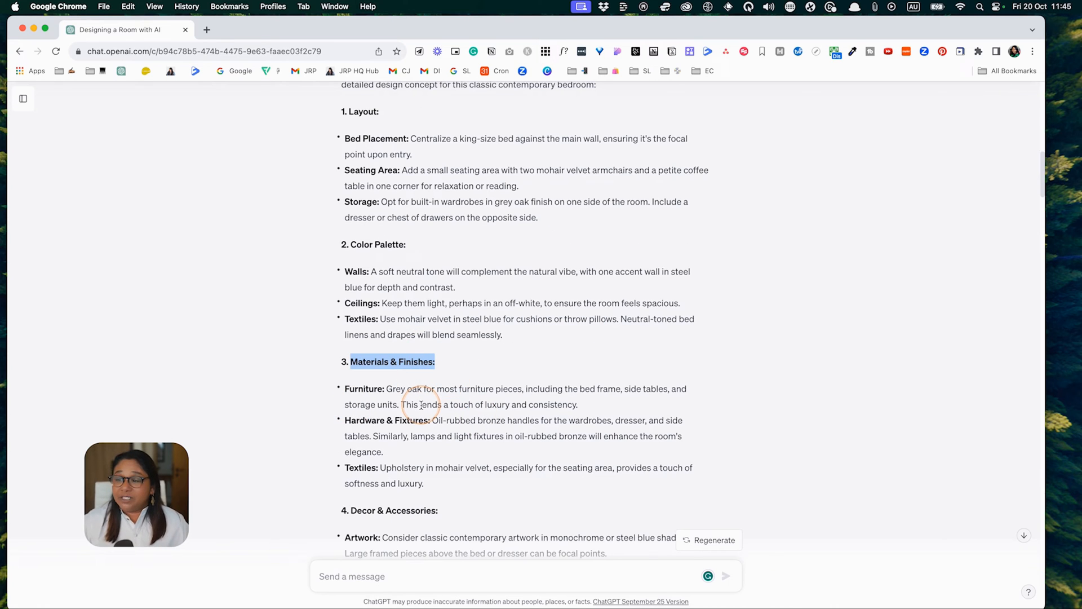
mouse_move(524, 393)
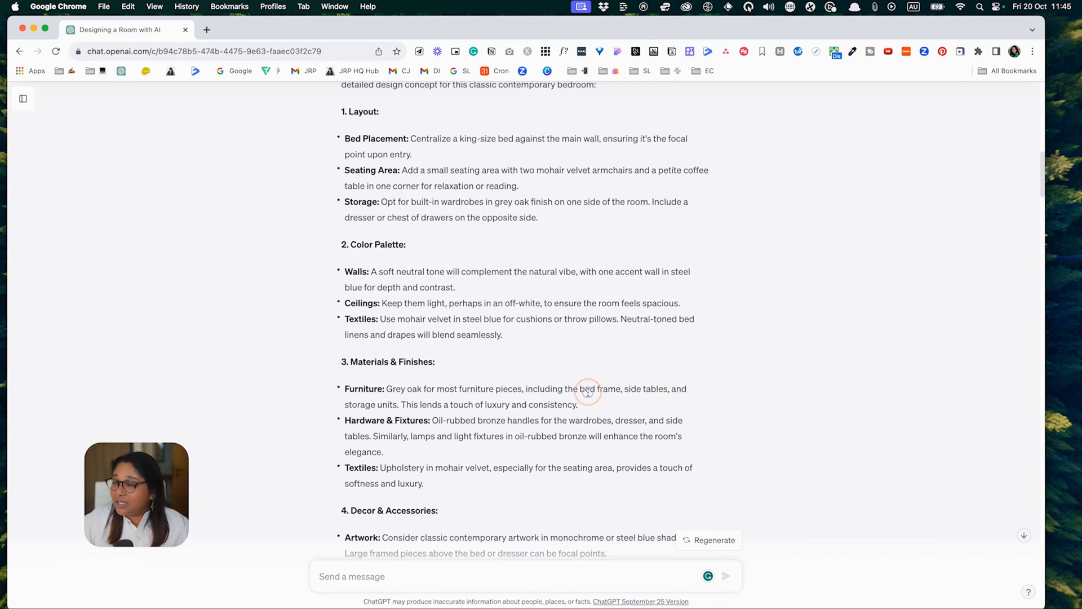
left_click_drag(585, 388, 400, 404)
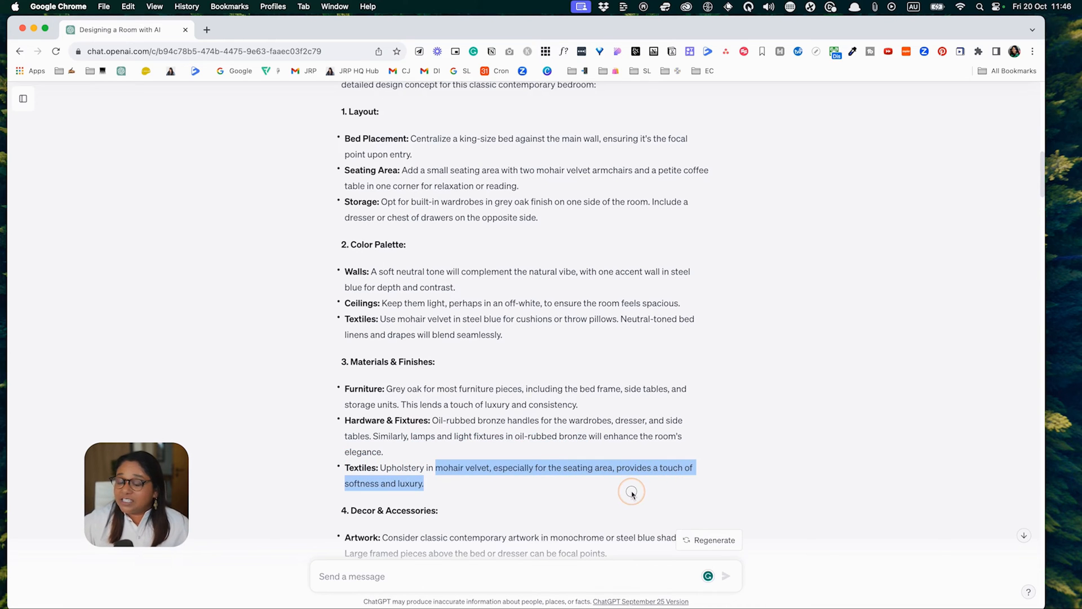
scroll("down", 3)
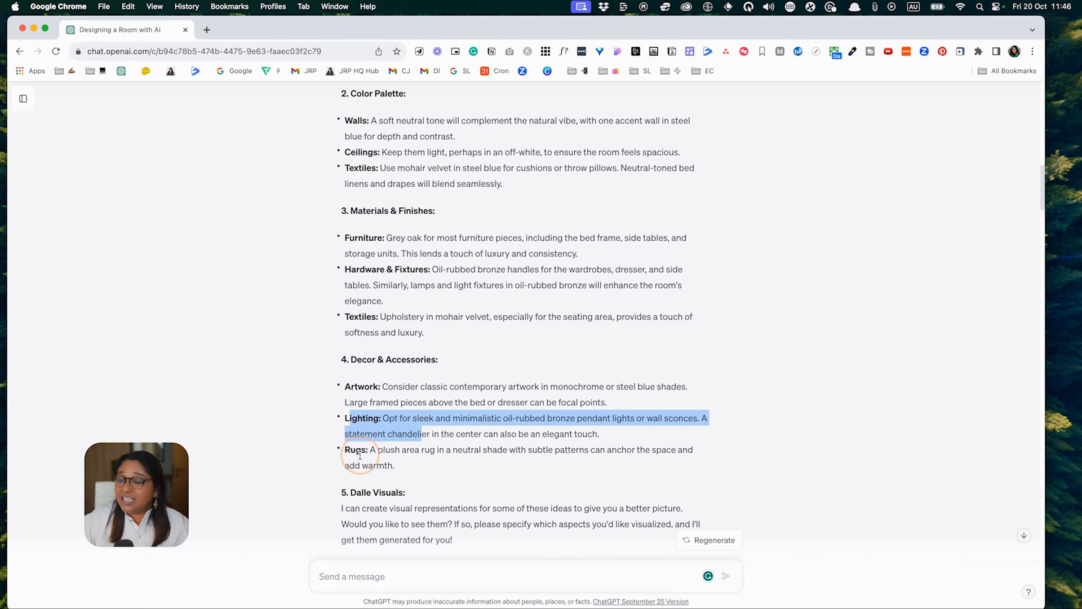
left_click(445, 413)
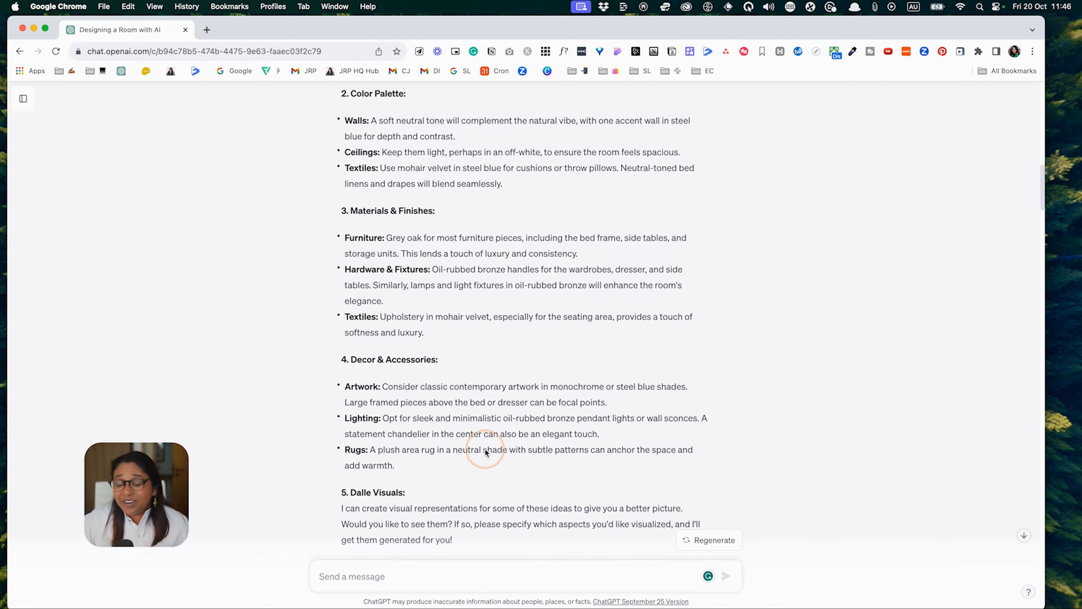
scroll("down", 3)
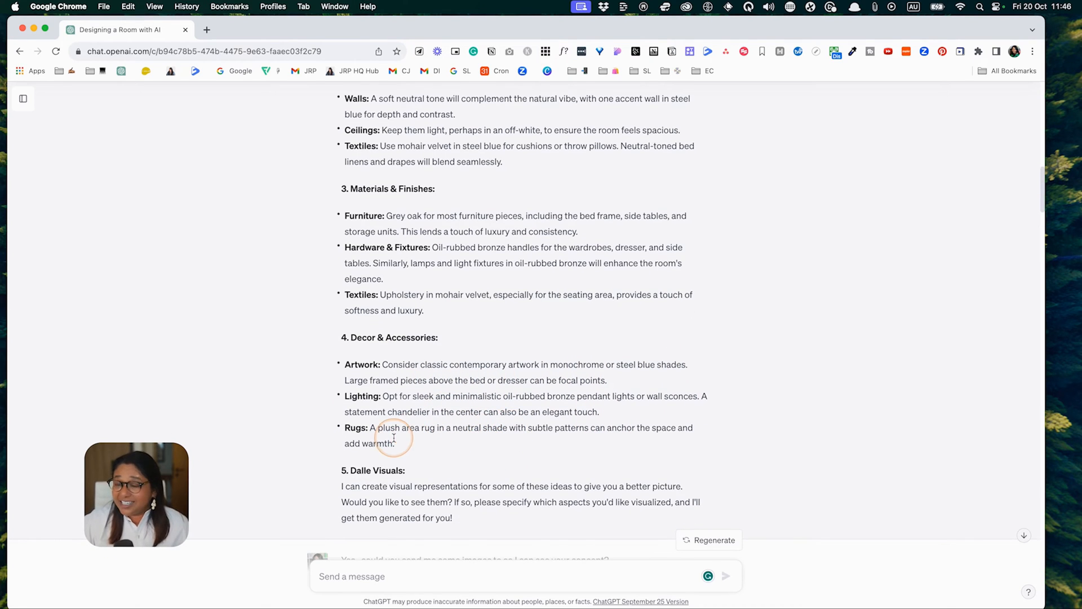
scroll("down", 3)
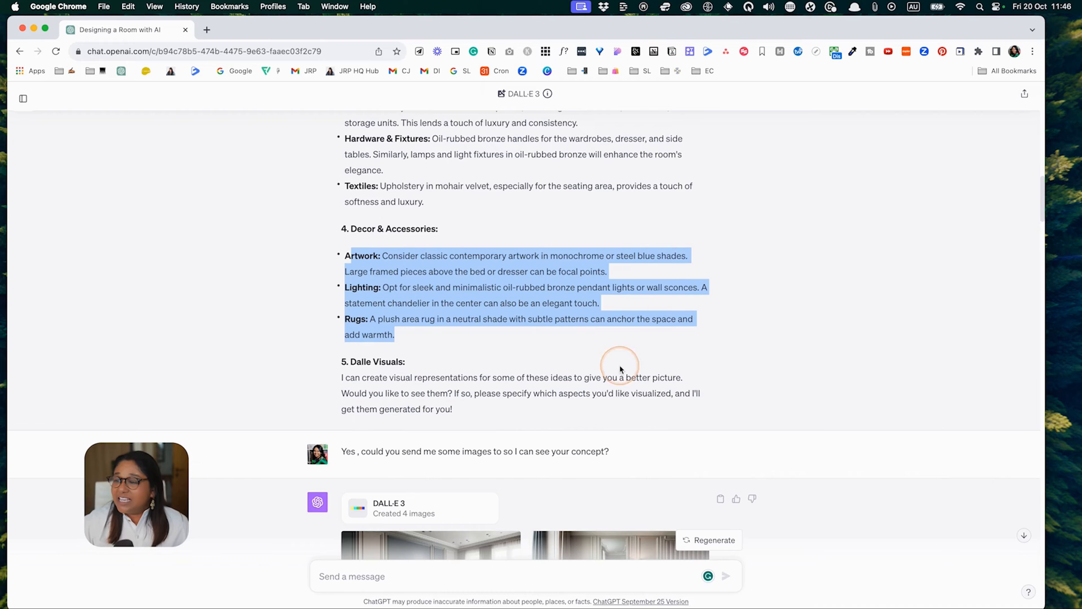
mouse_move(458, 410)
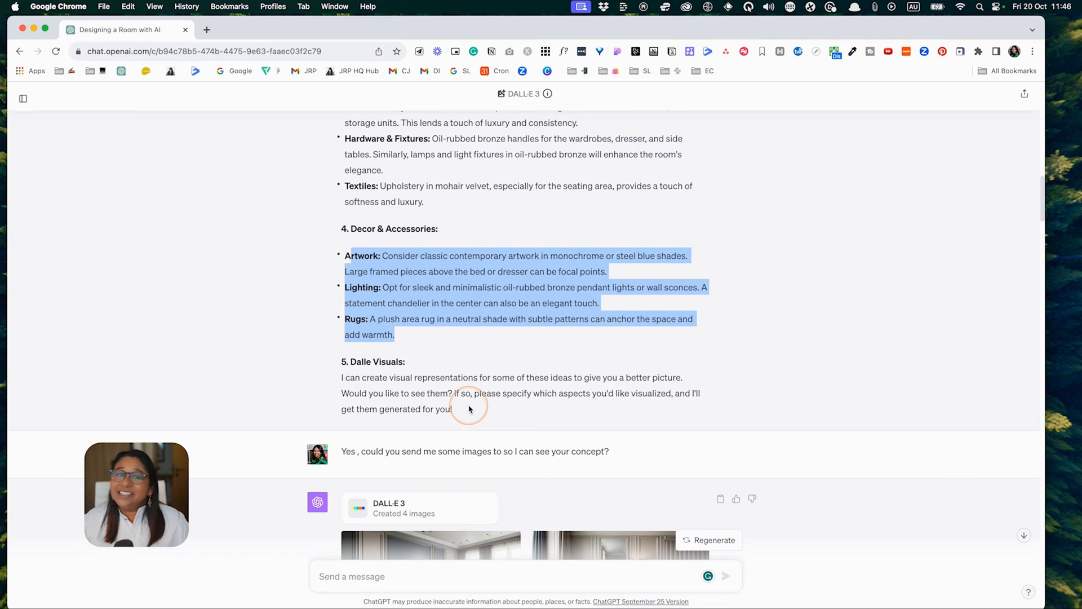
scroll("down", 3)
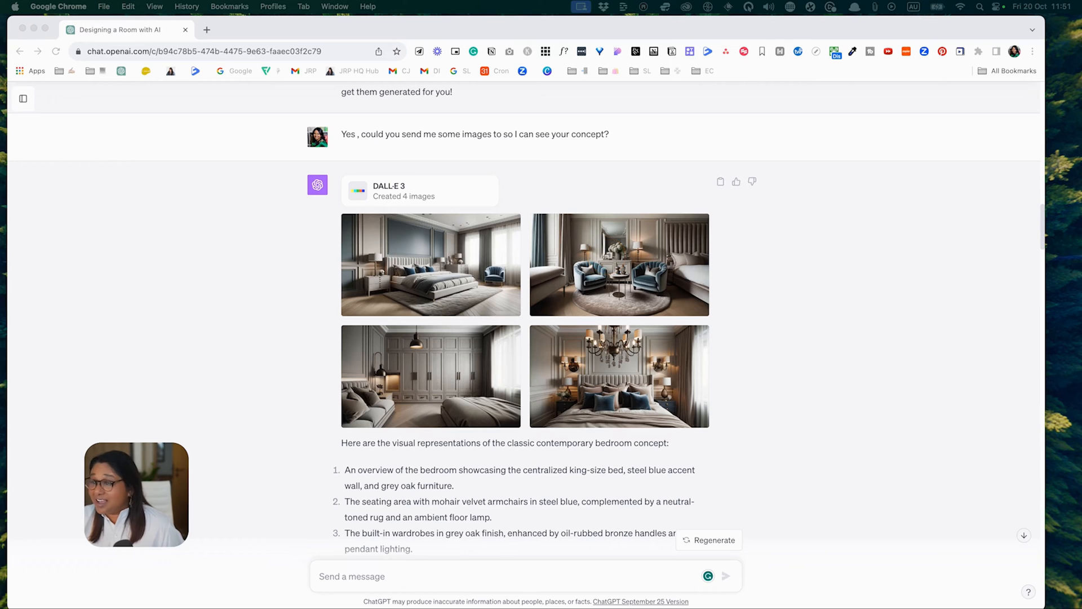
left_click(716, 338)
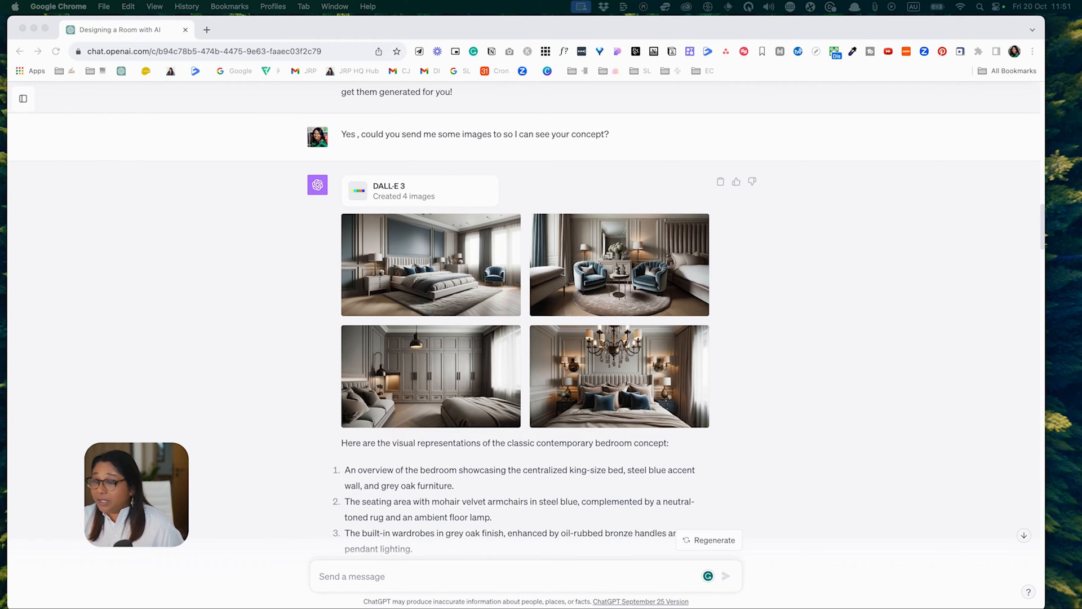
scroll("down", 3)
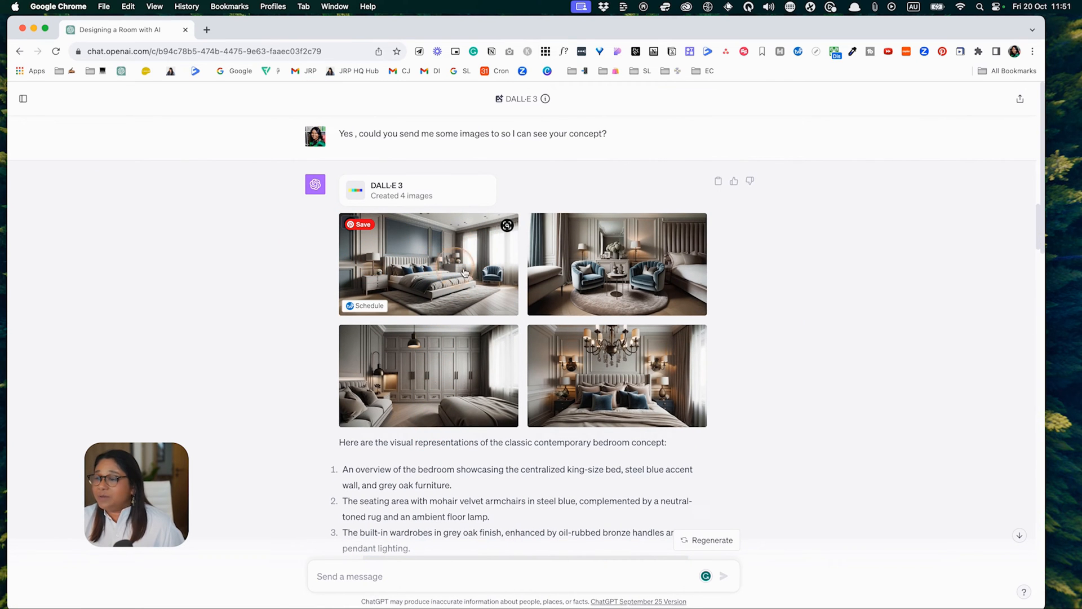
mouse_move(670, 345)
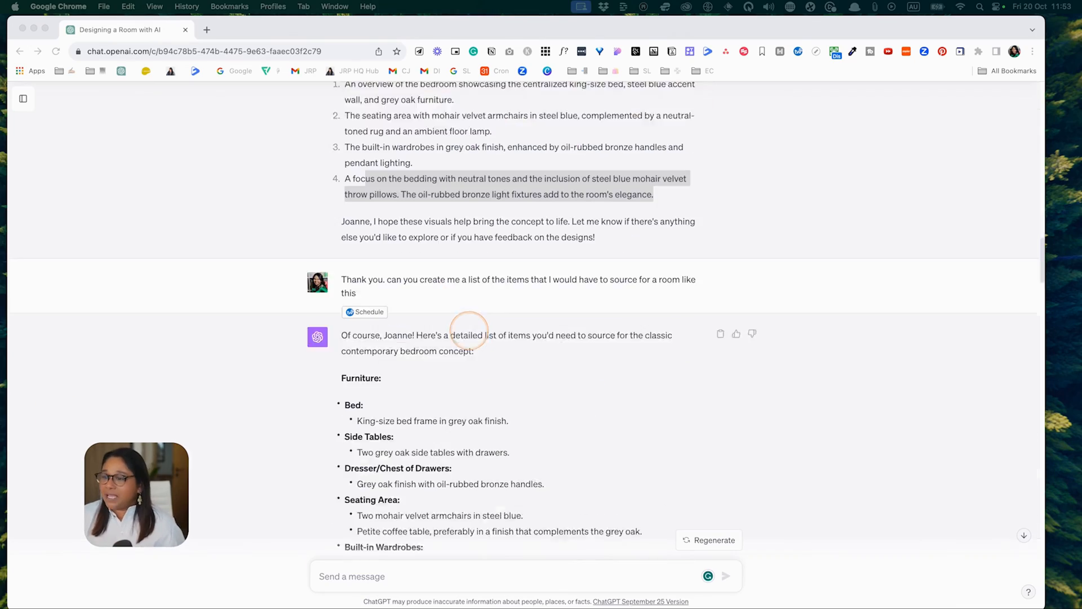
scroll("down", 3)
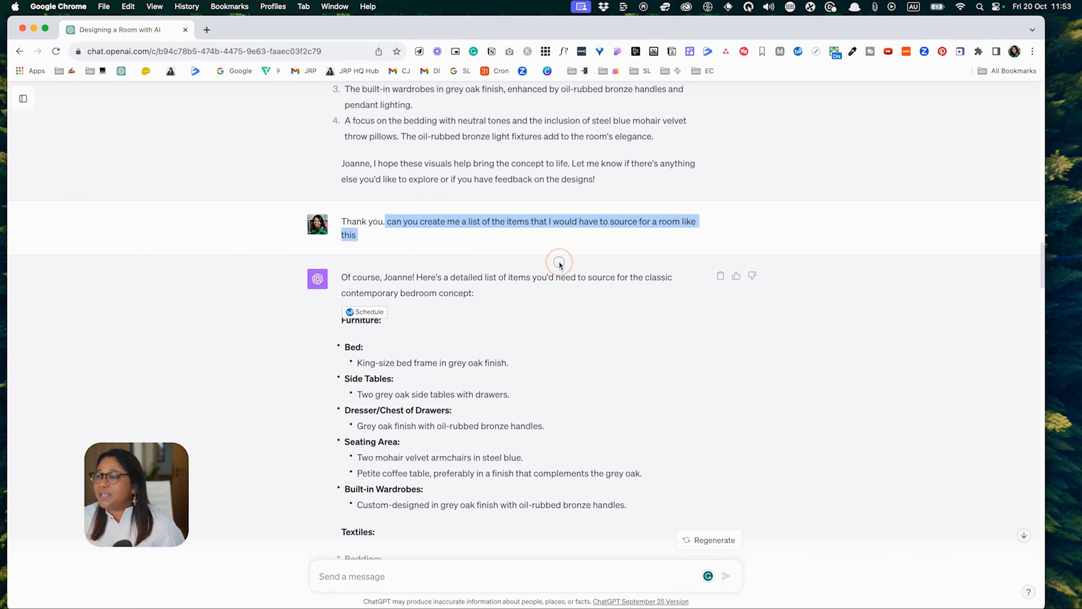
mouse_move(468, 399)
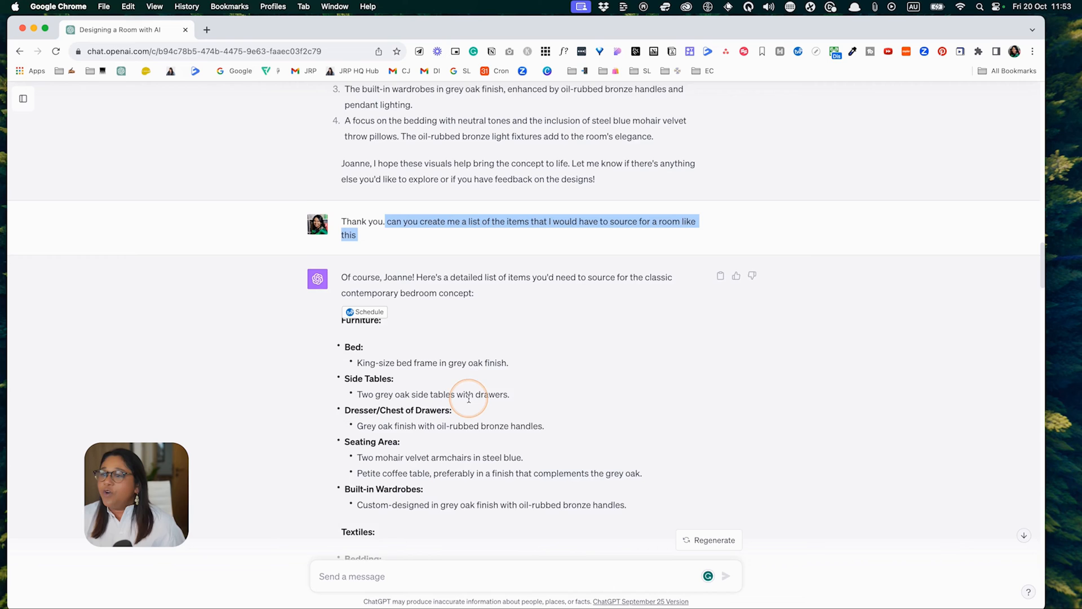
scroll("down", 3)
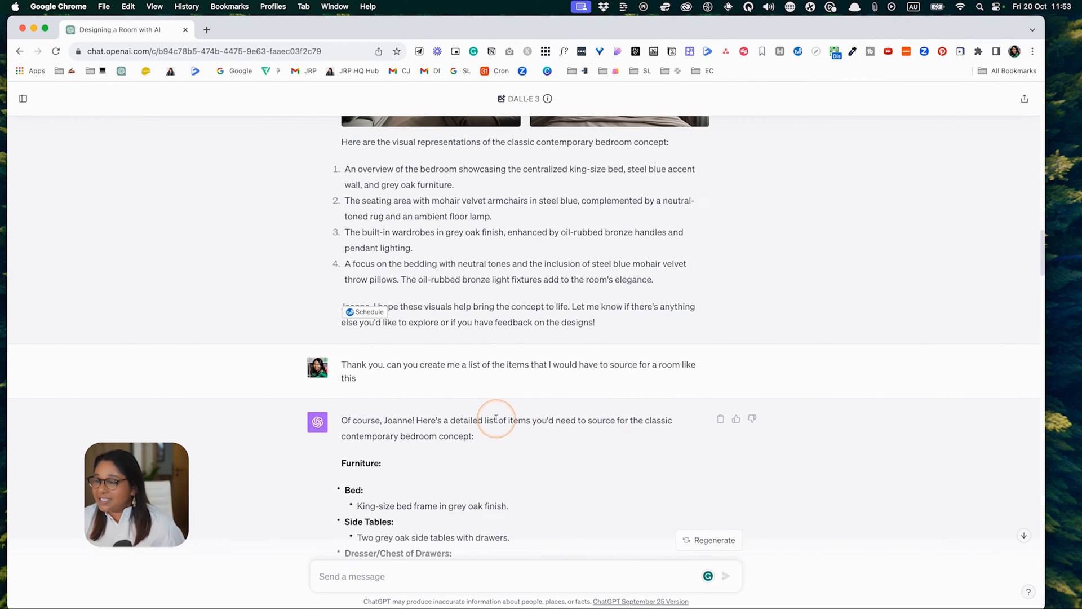
scroll("down", 3)
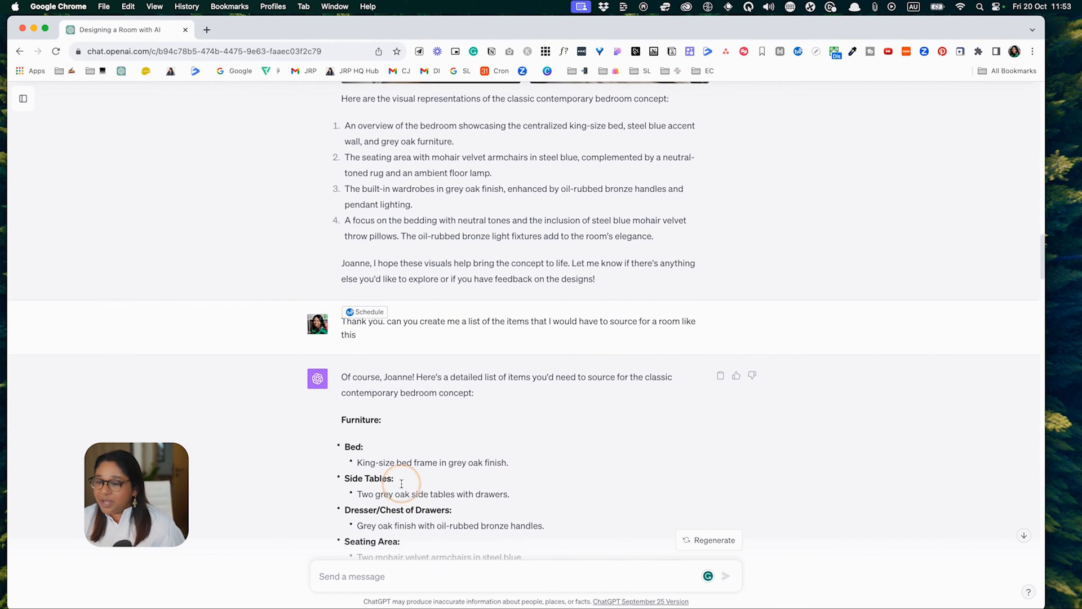
scroll("down", 3)
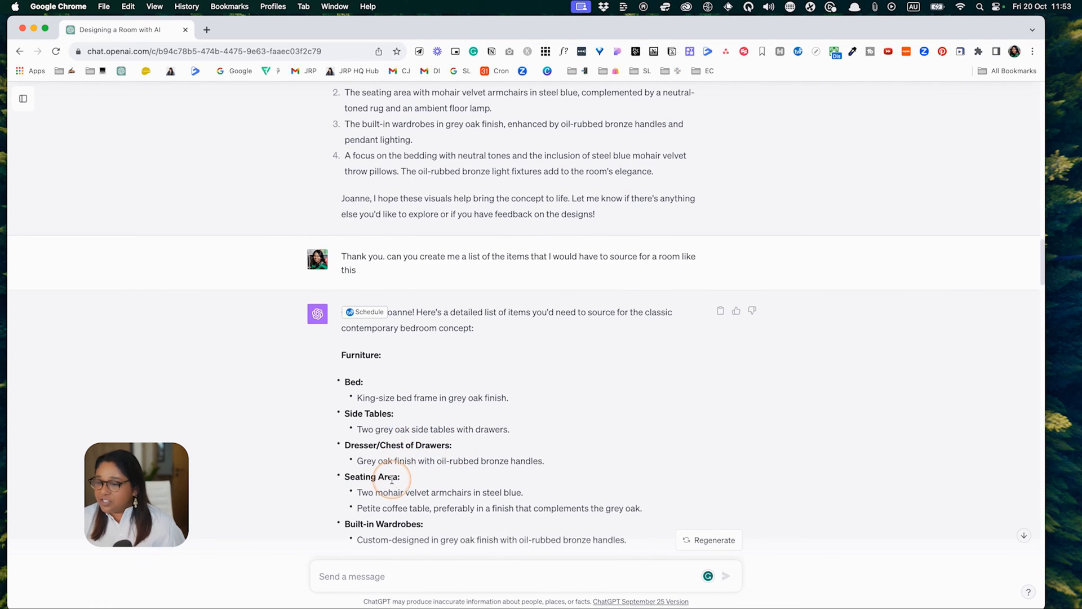
scroll("down", 3)
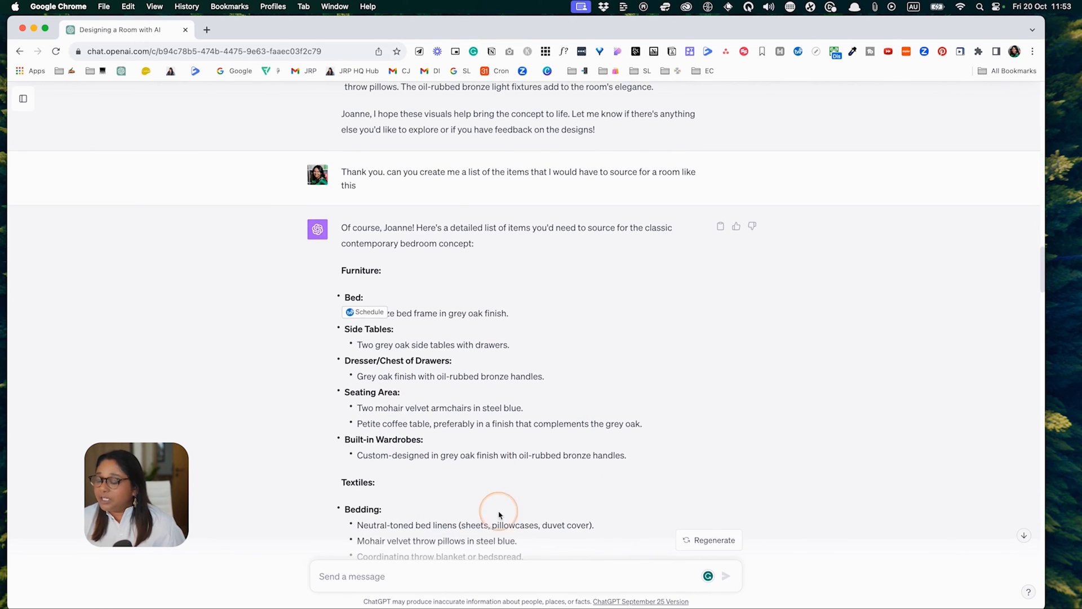
scroll("down", 3)
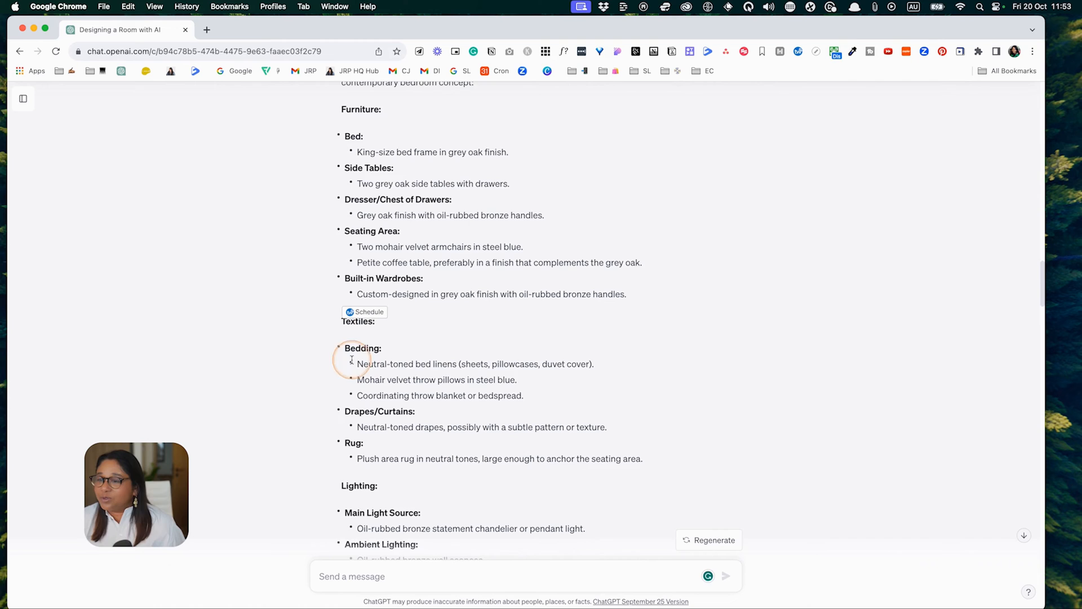
scroll("down", 3)
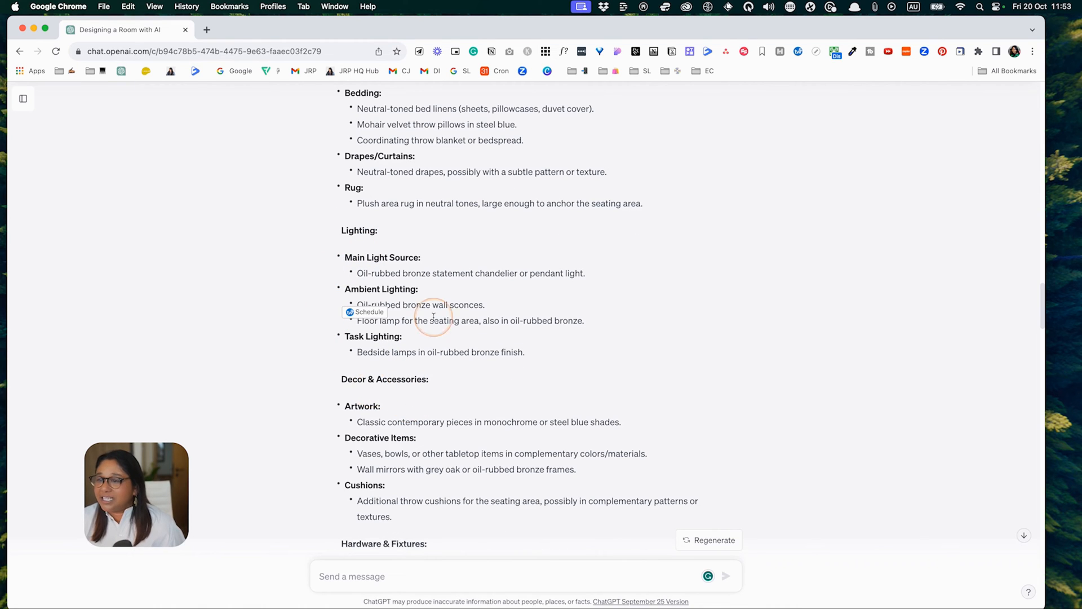
mouse_move(283, 449)
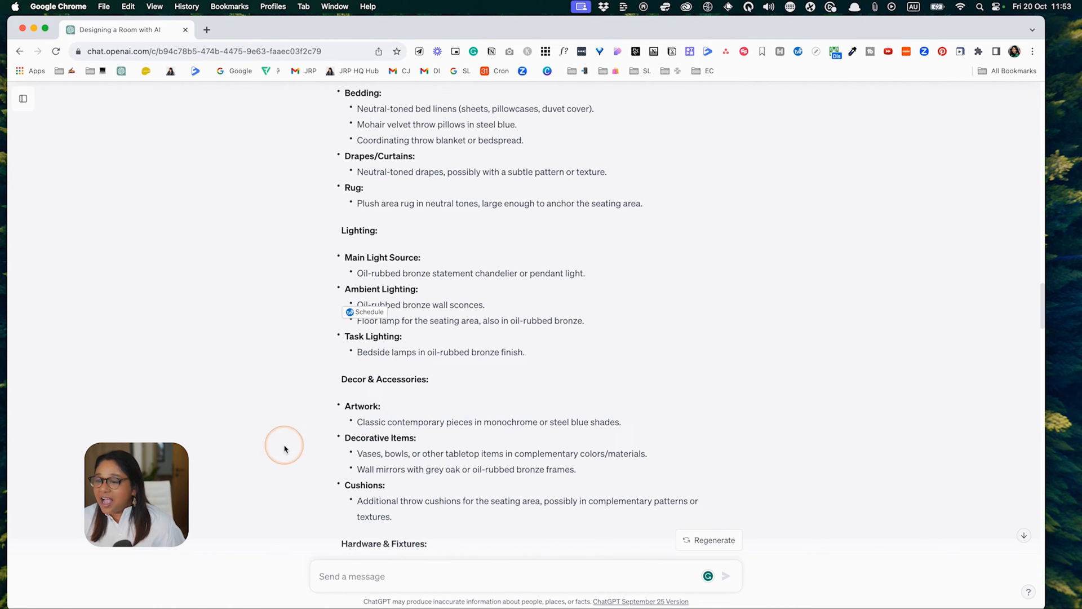
scroll("down", 3)
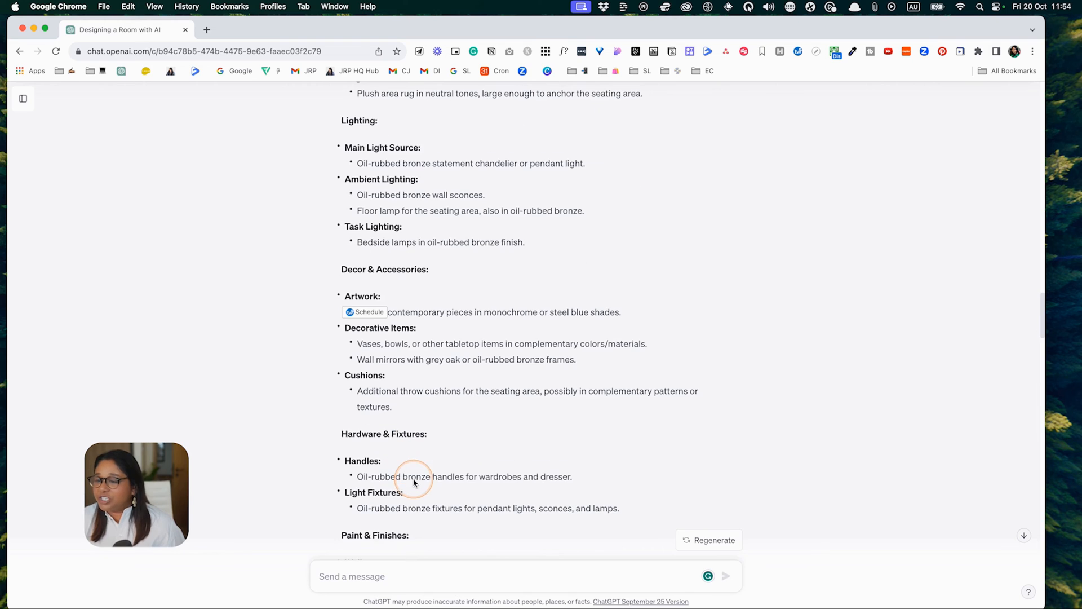
scroll("down", 3)
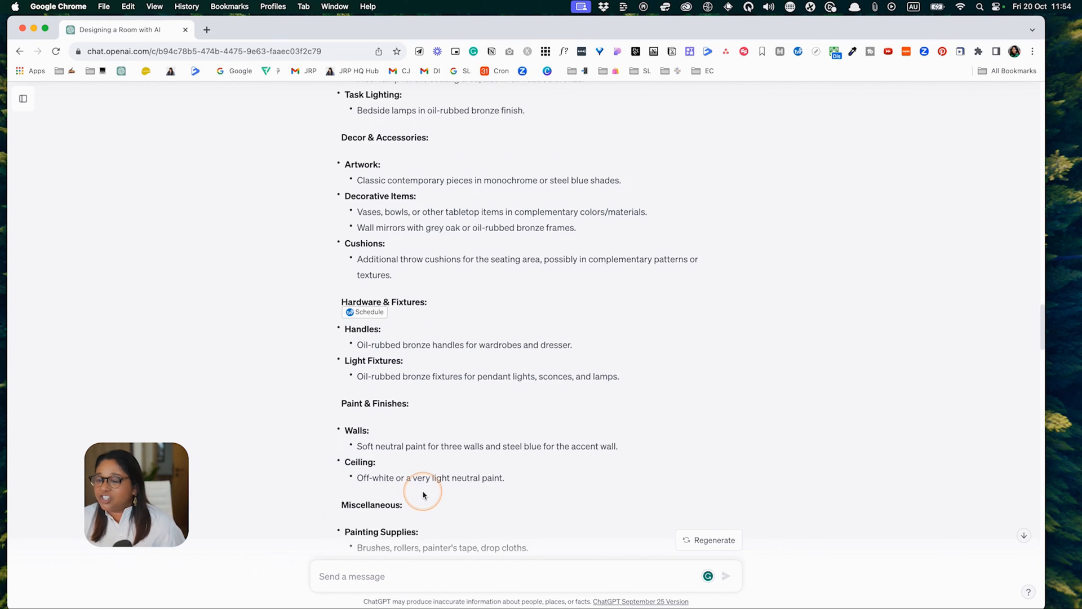
scroll("down", 3)
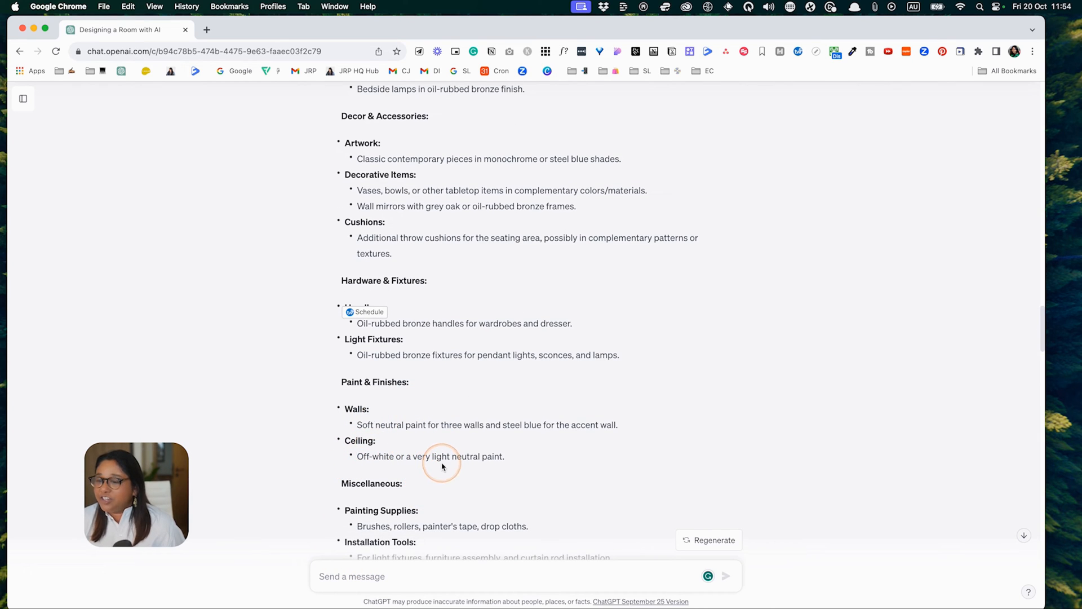
scroll("down", 3)
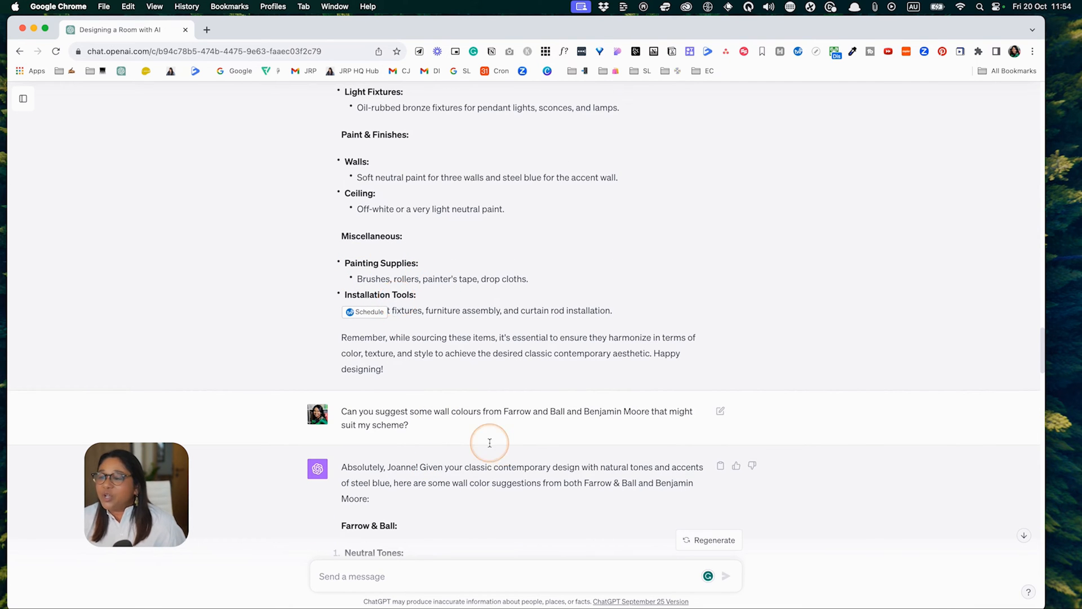
scroll("down", 3)
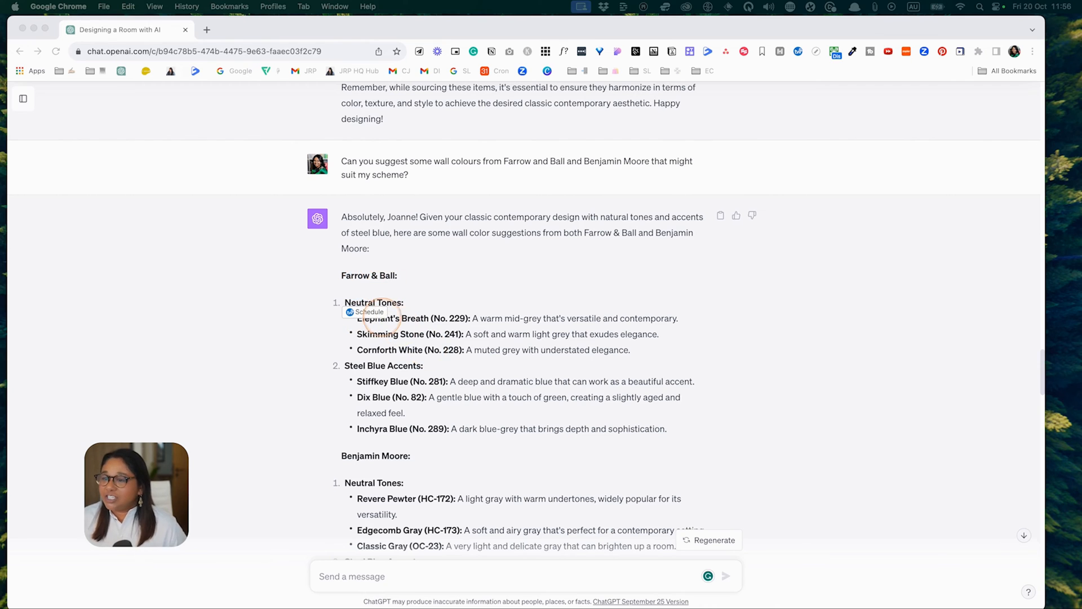
scroll("down", 3)
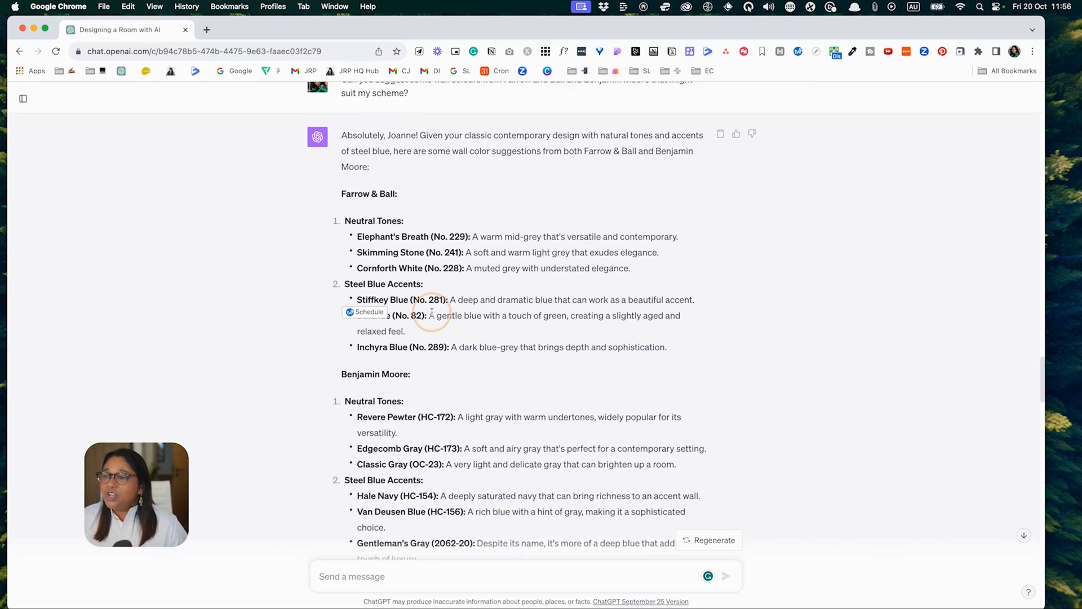
scroll("down", 3)
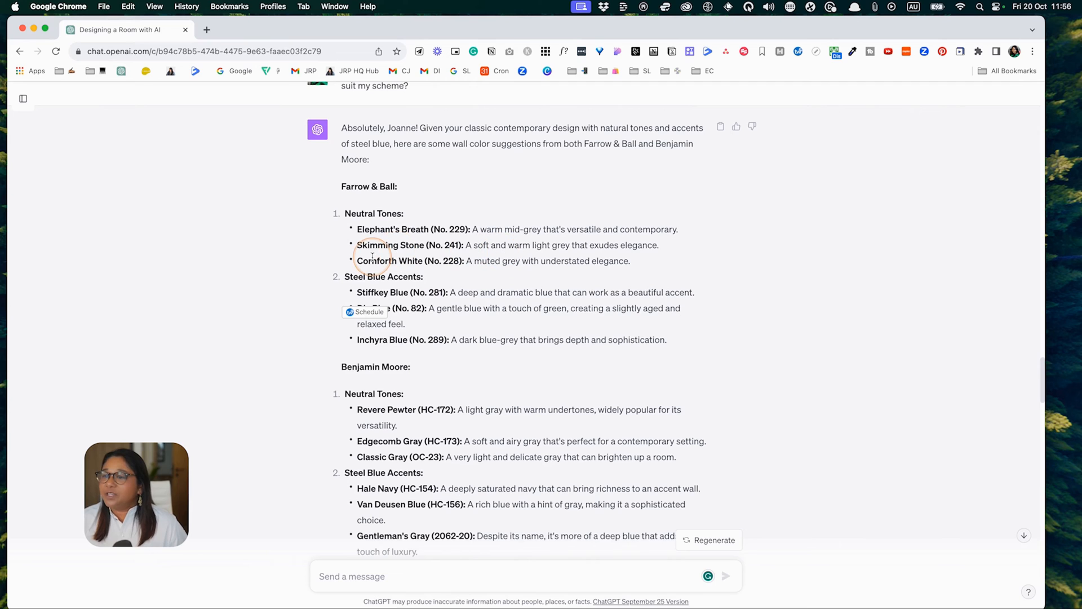
scroll("down", 3)
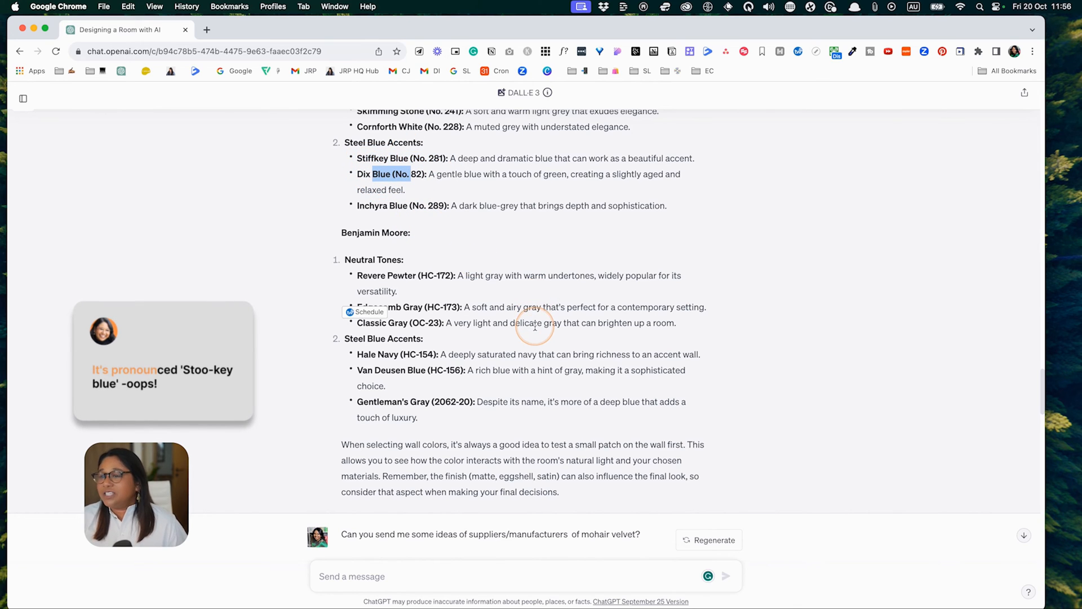
scroll("down", 3)
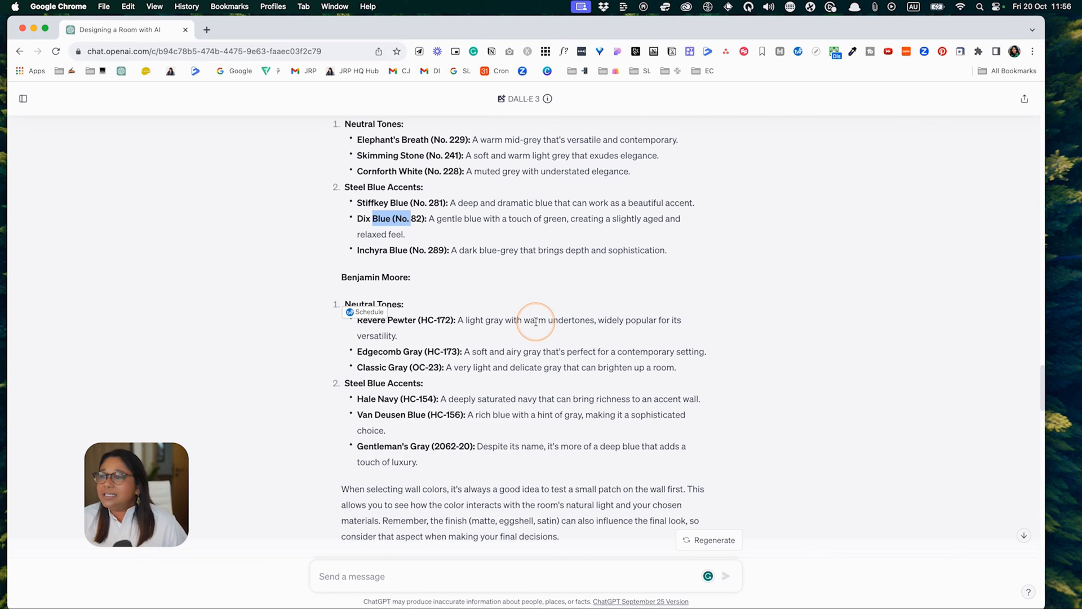
mouse_move(539, 282)
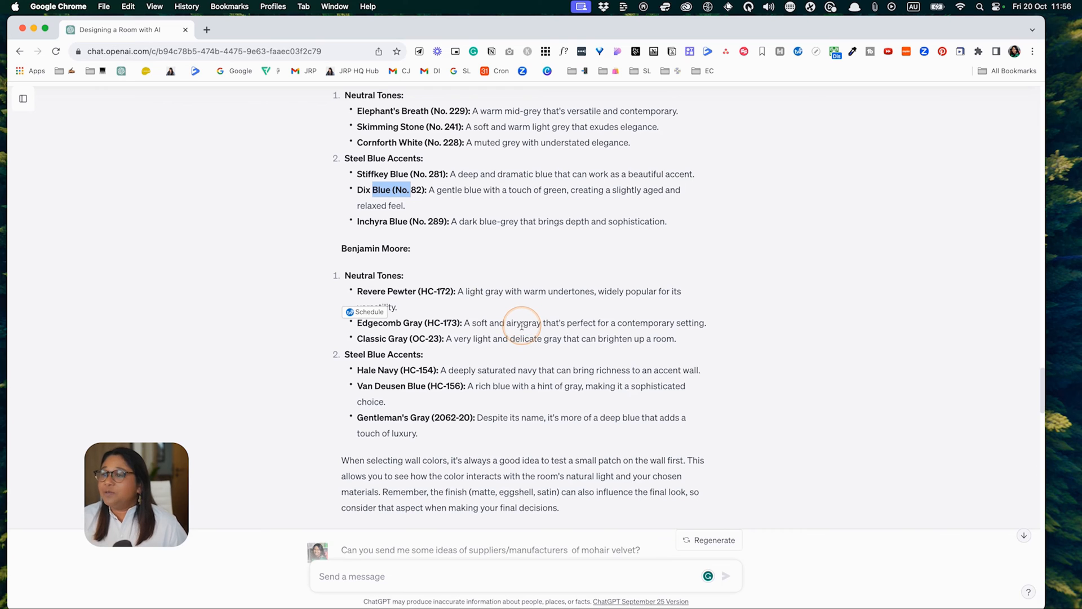
scroll("down", 3)
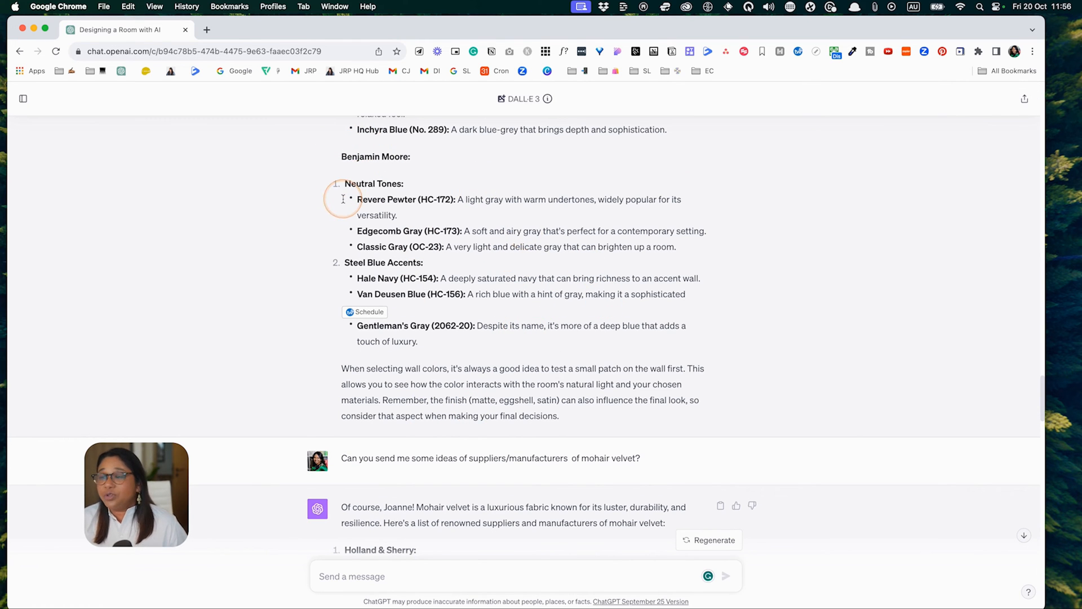
mouse_move(516, 298)
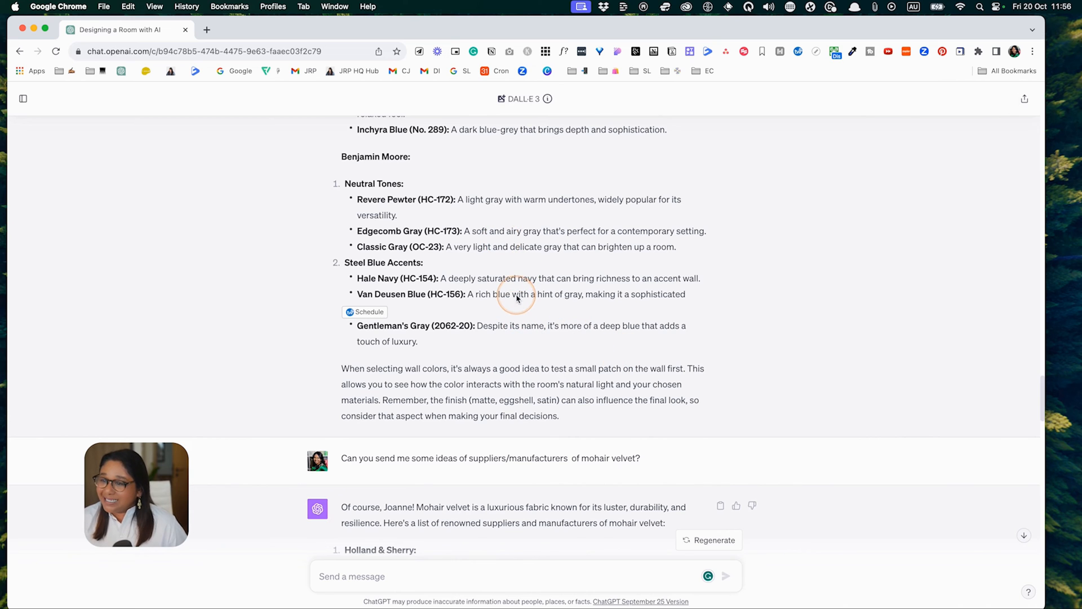
scroll("down", 3)
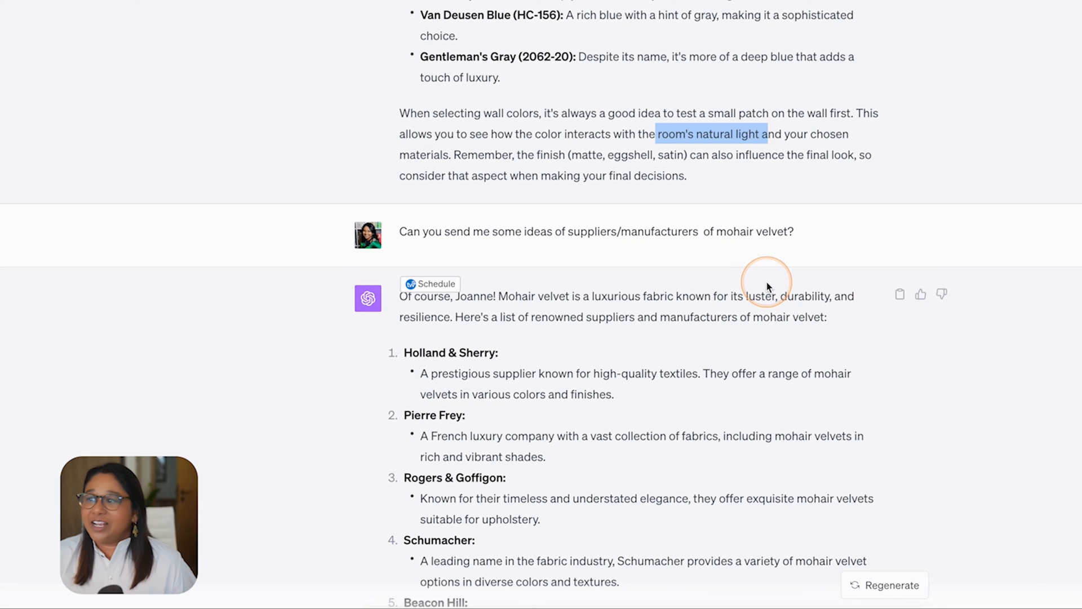
scroll("down", 3)
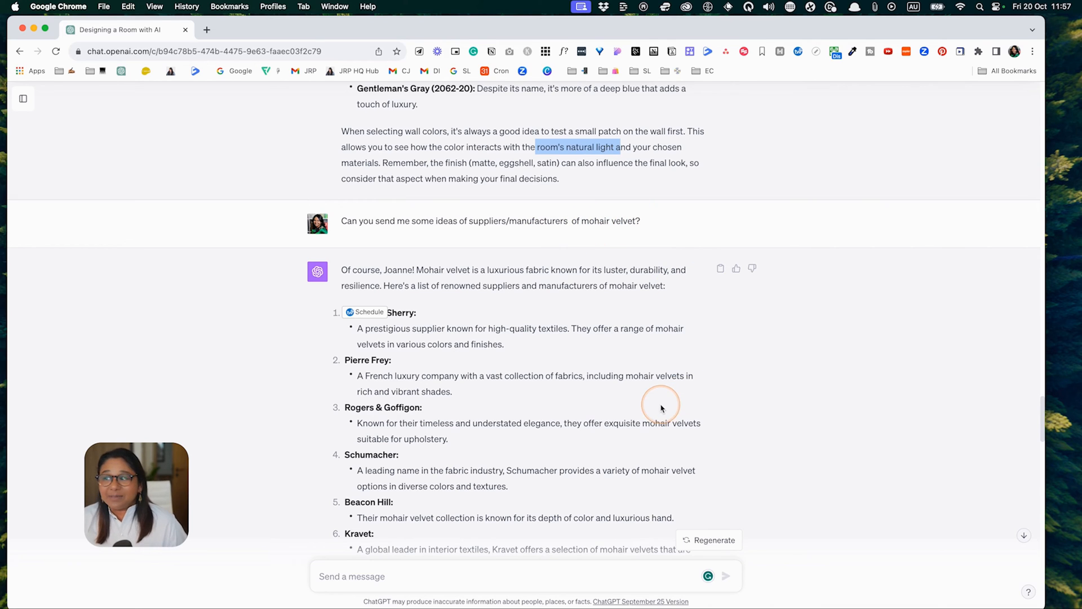
scroll("down", 3)
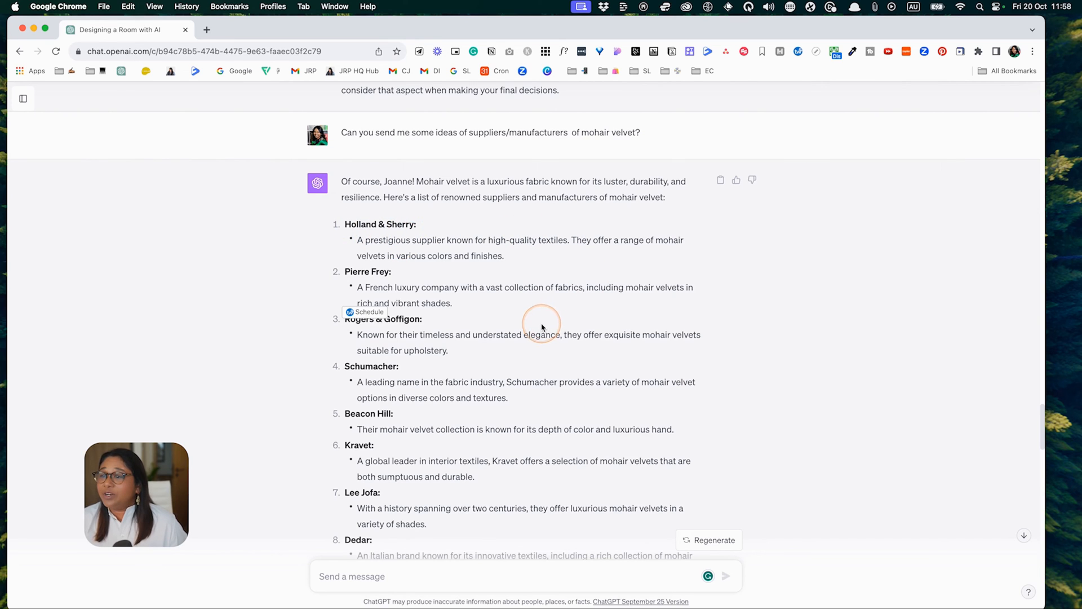
scroll("down", 3)
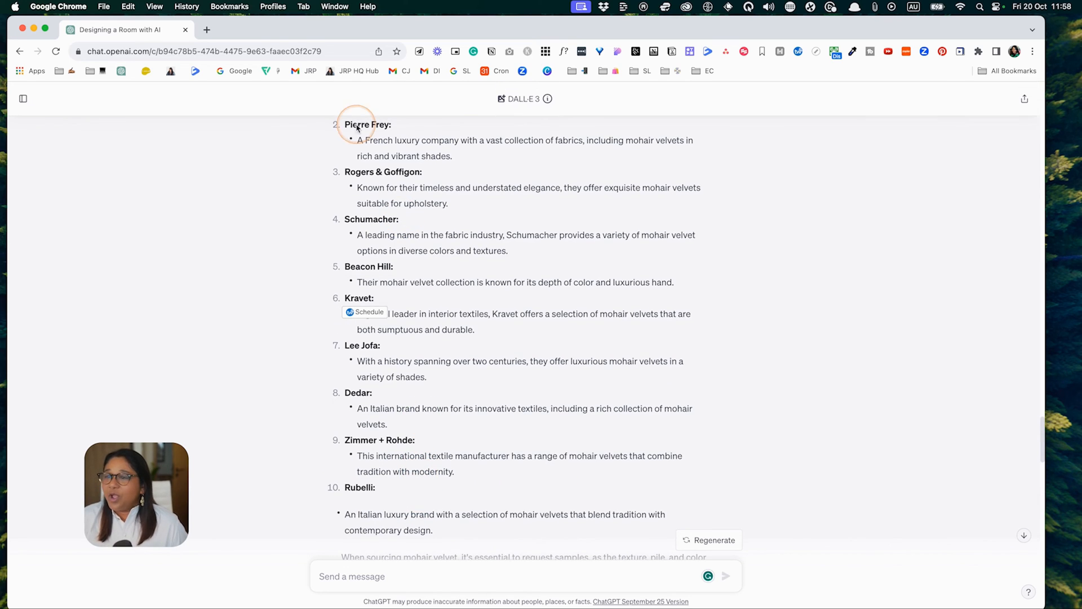
scroll("down", 3)
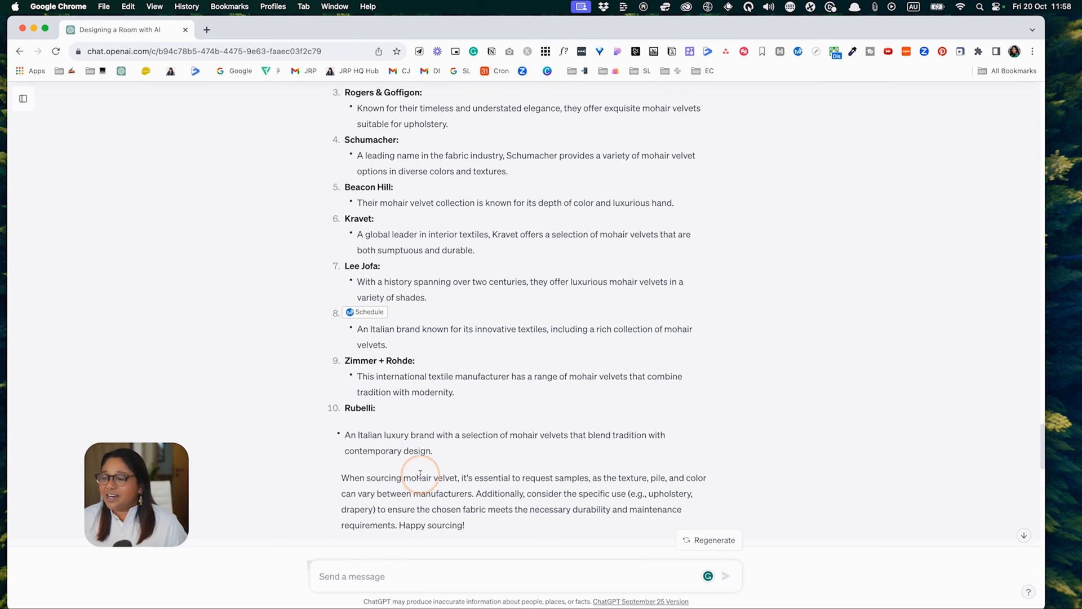
mouse_move(413, 423)
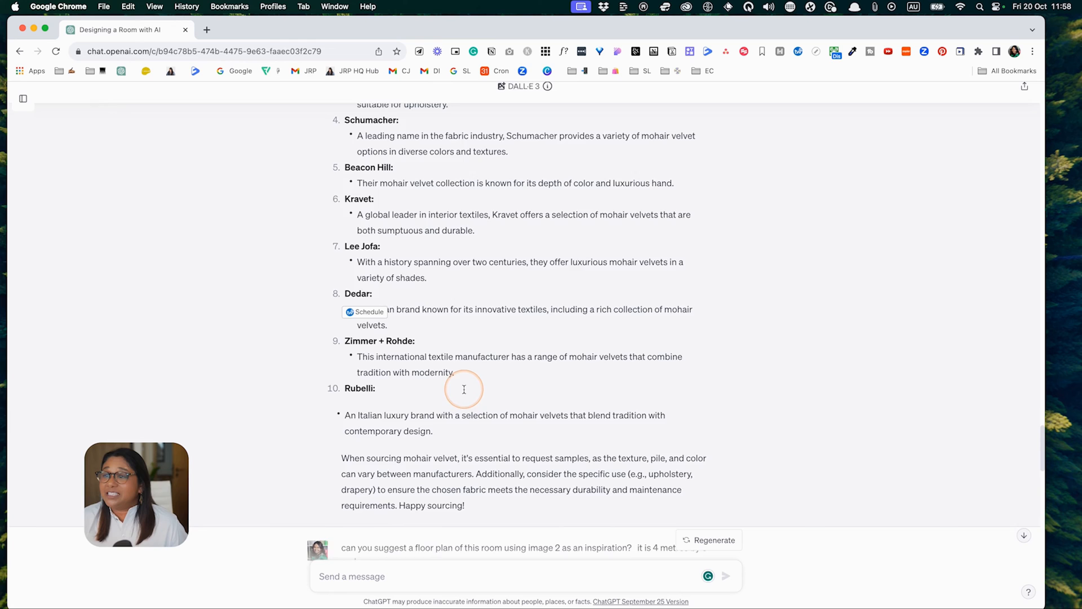
scroll("down", 3)
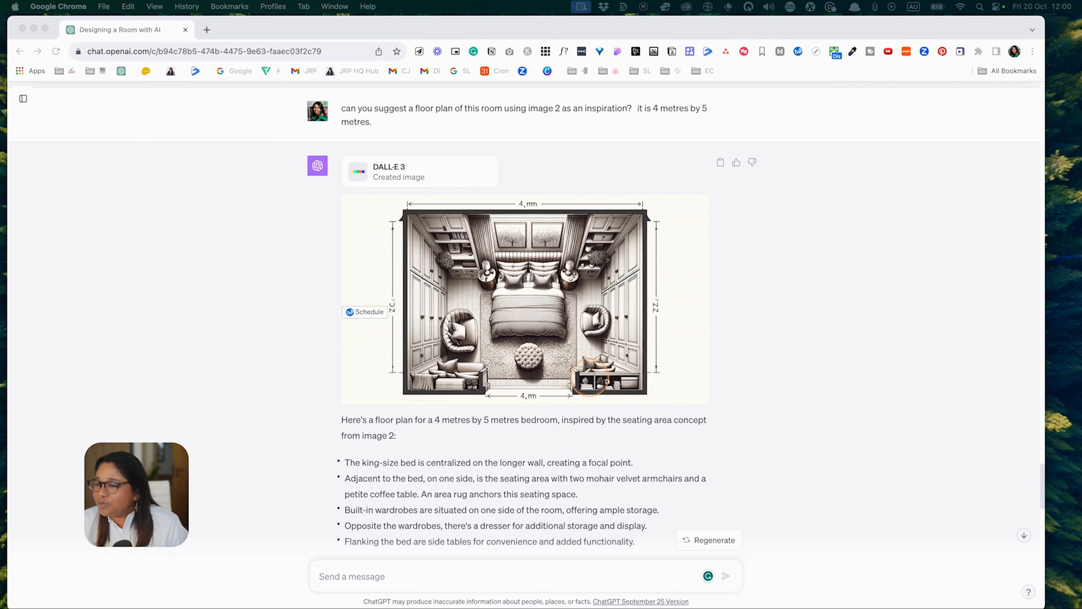
scroll("down", 3)
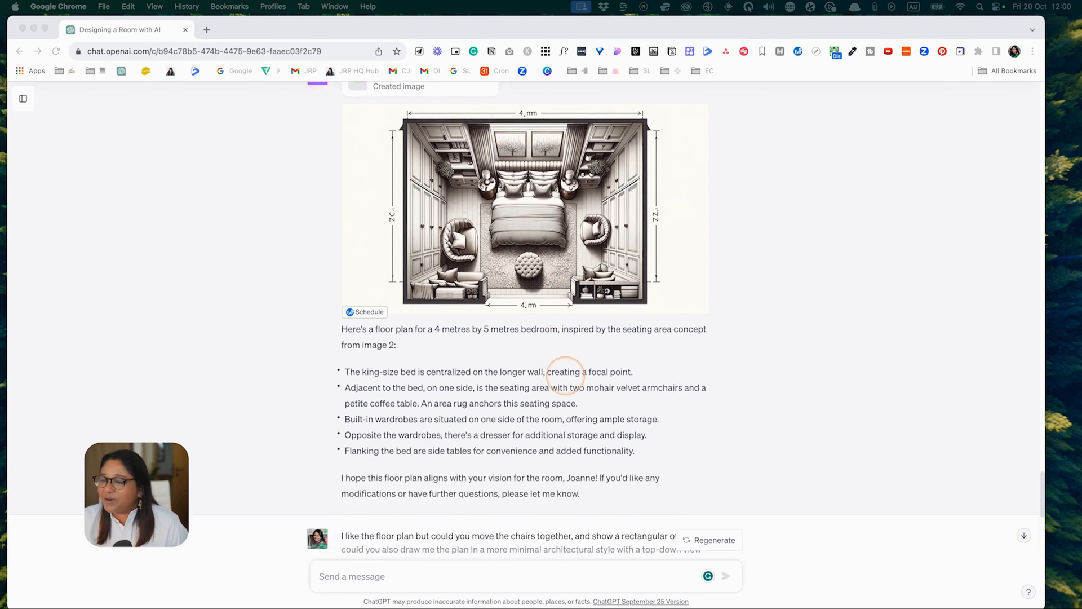
scroll("down", 3)
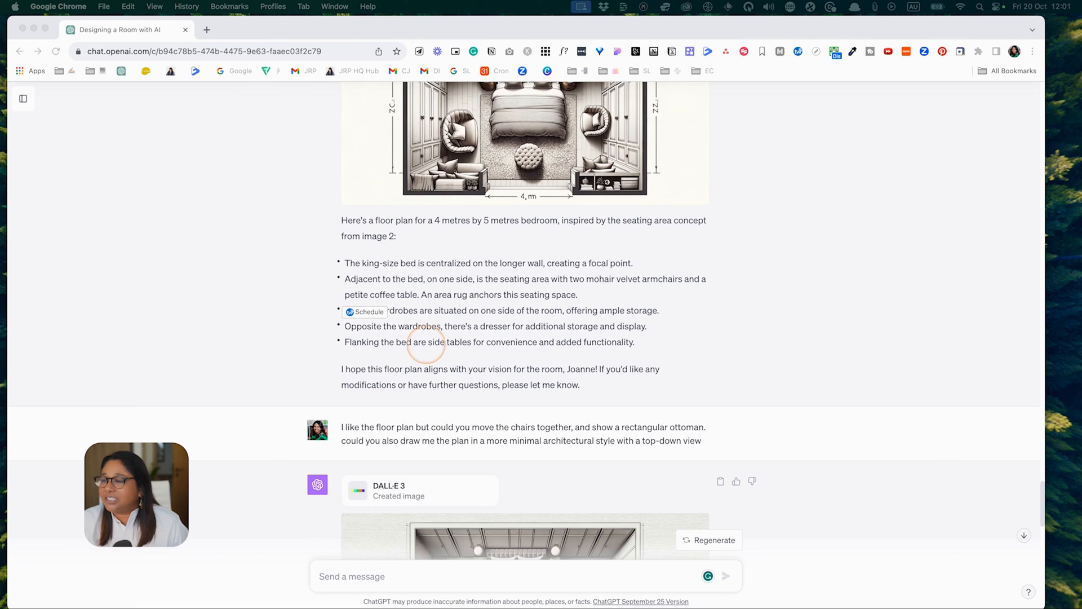
scroll("down", 3)
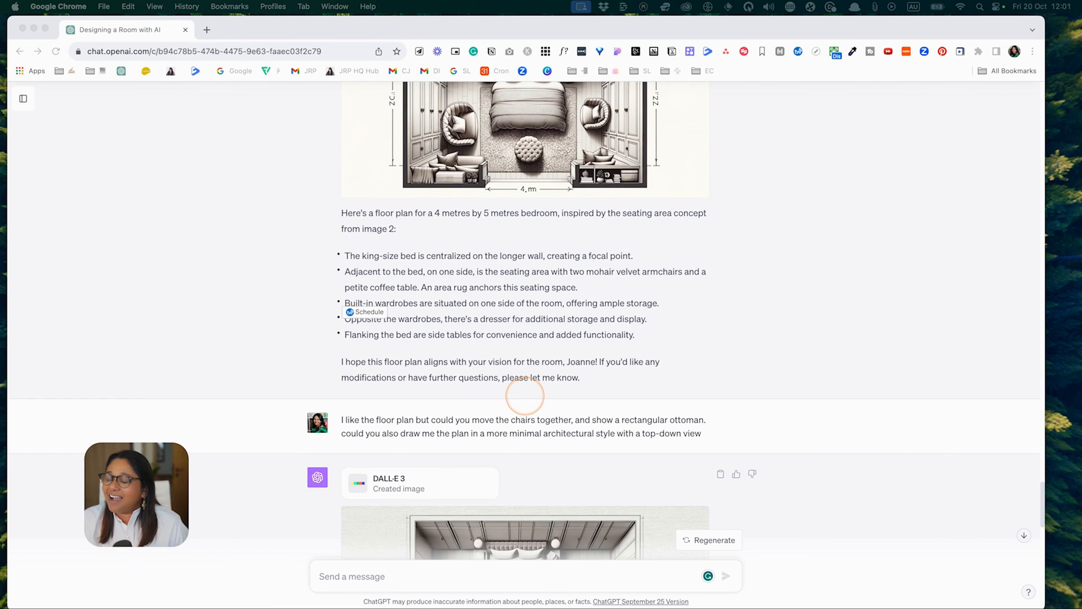
scroll("down", 3)
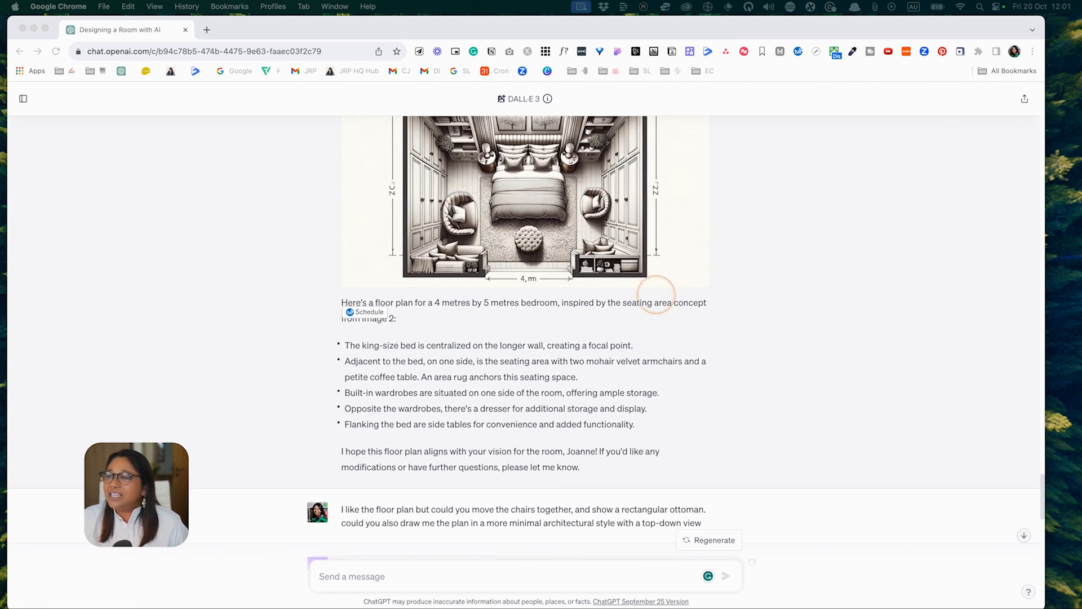
mouse_move(529, 511)
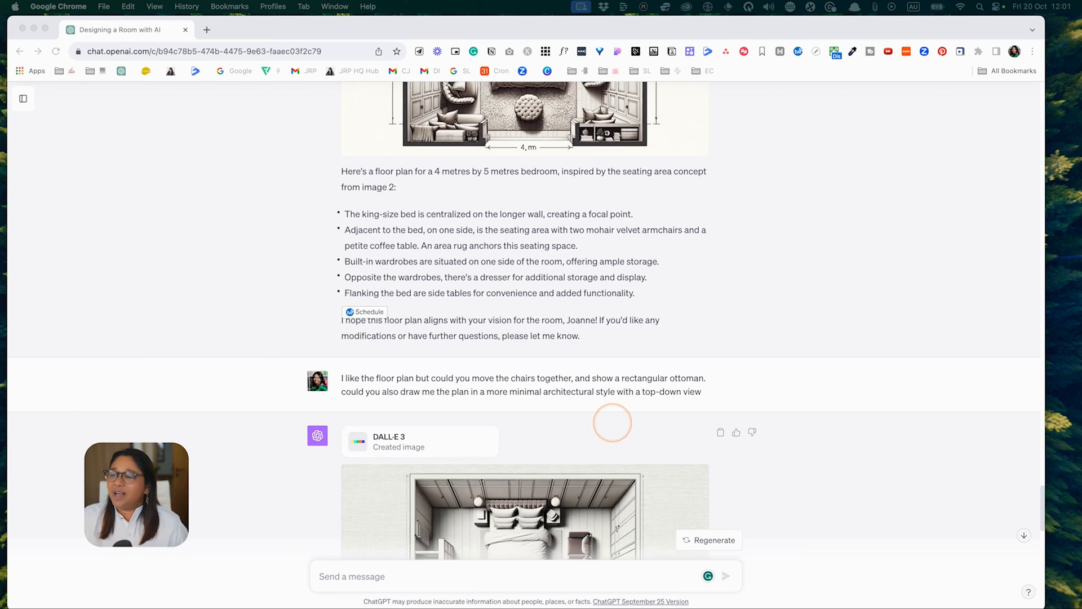
scroll("down", 3)
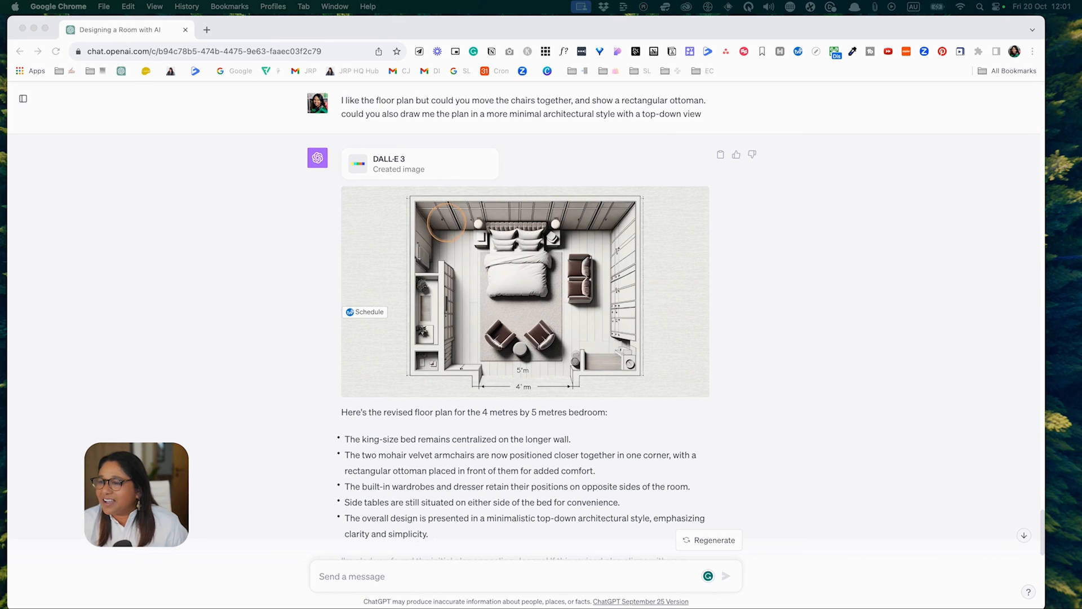
mouse_move(470, 318)
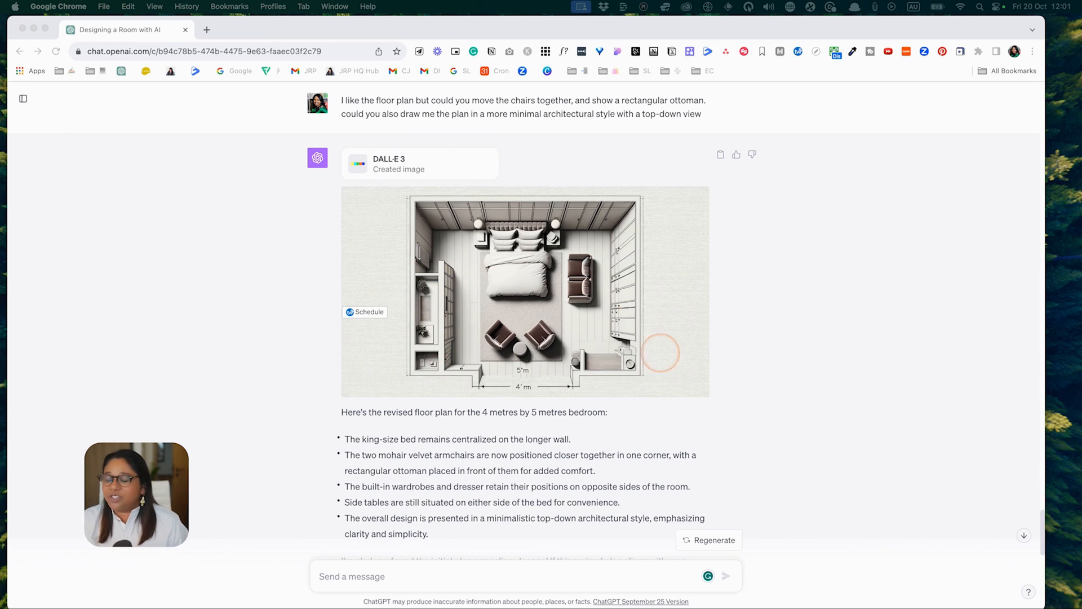
scroll("down", 3)
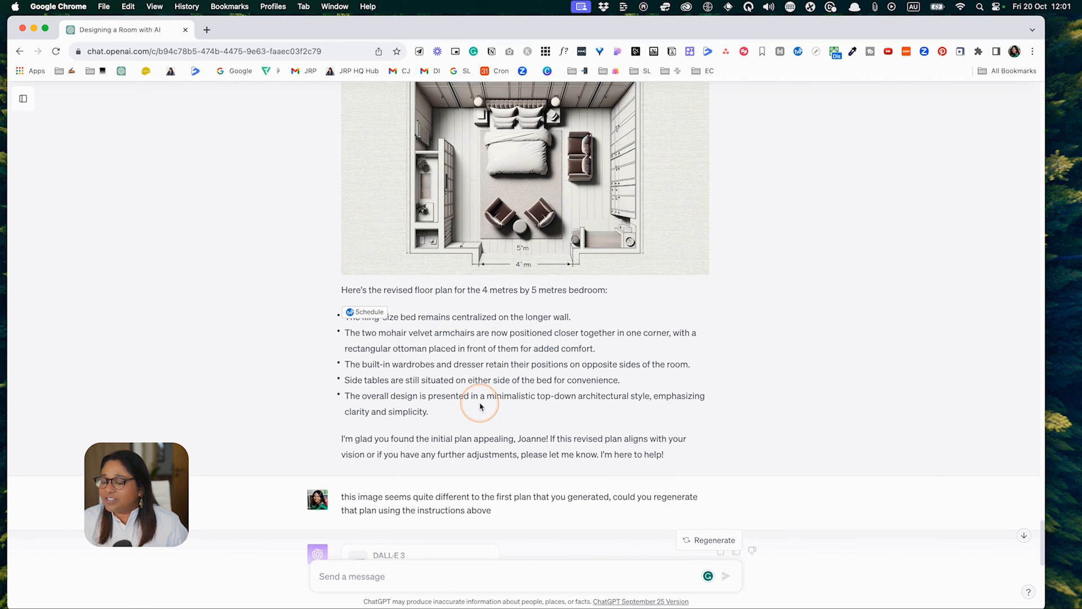
scroll("down", 3)
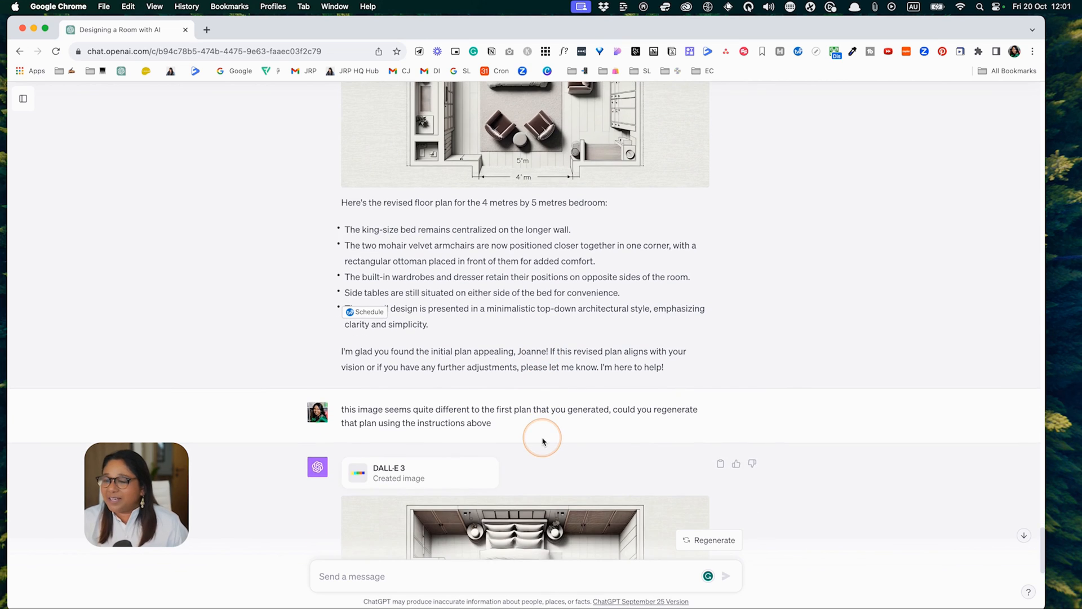
scroll("down", 3)
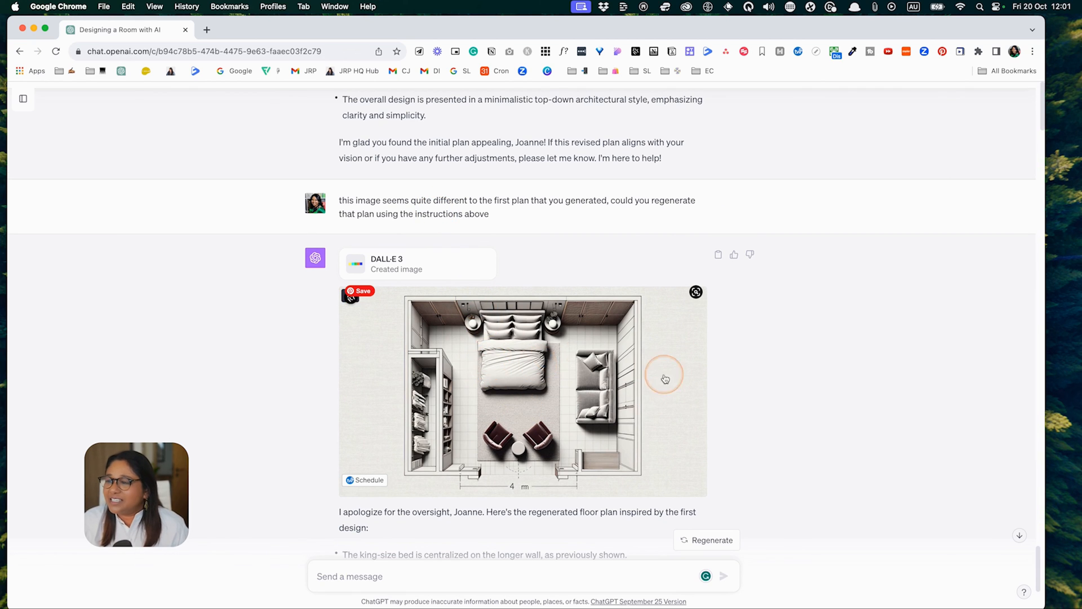
scroll("down", 3)
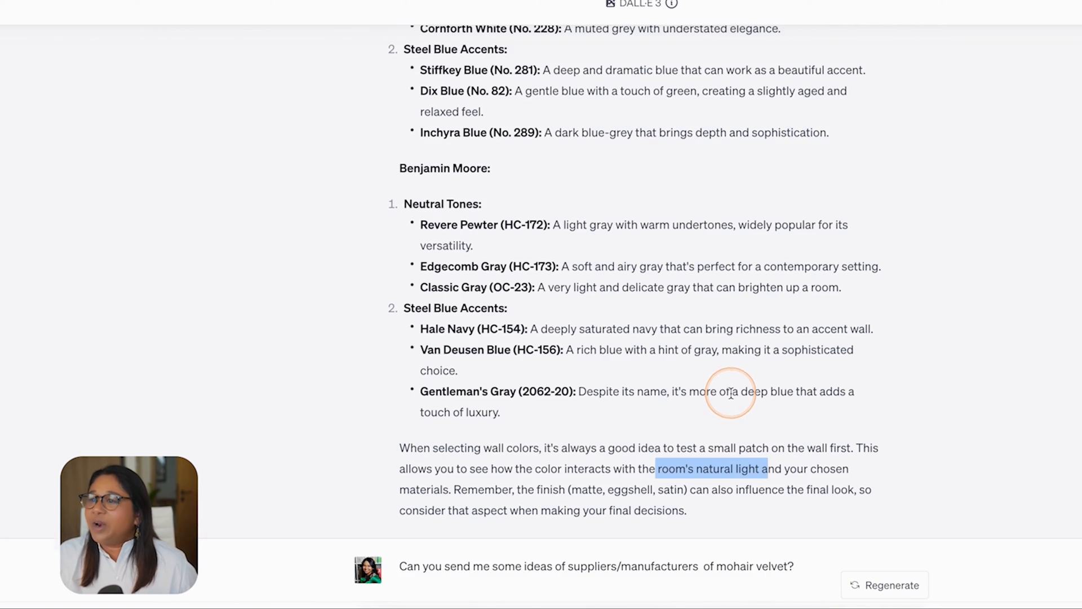
scroll("down", 3)
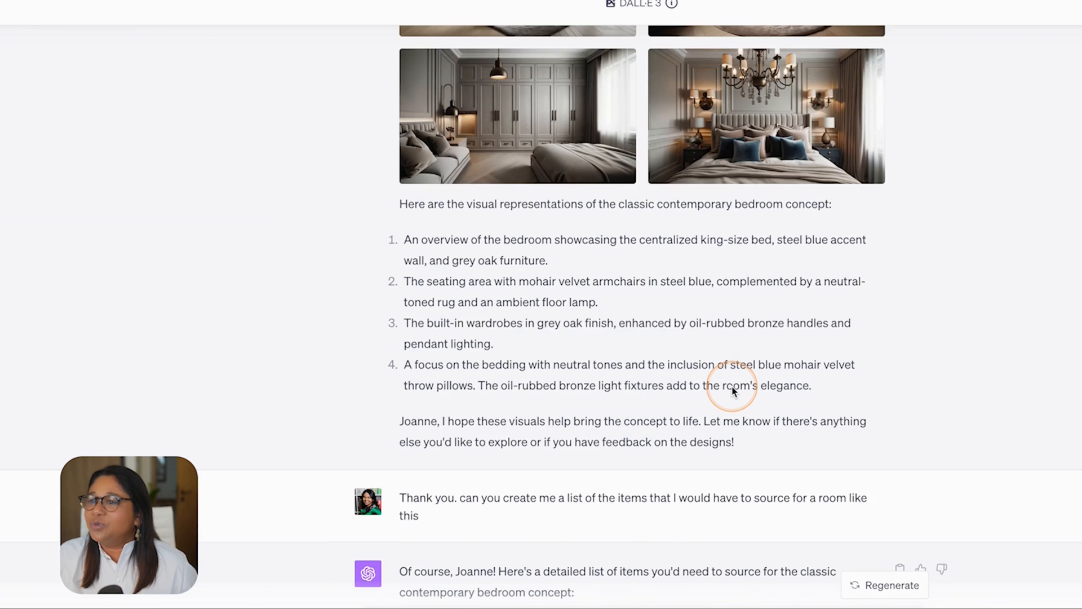